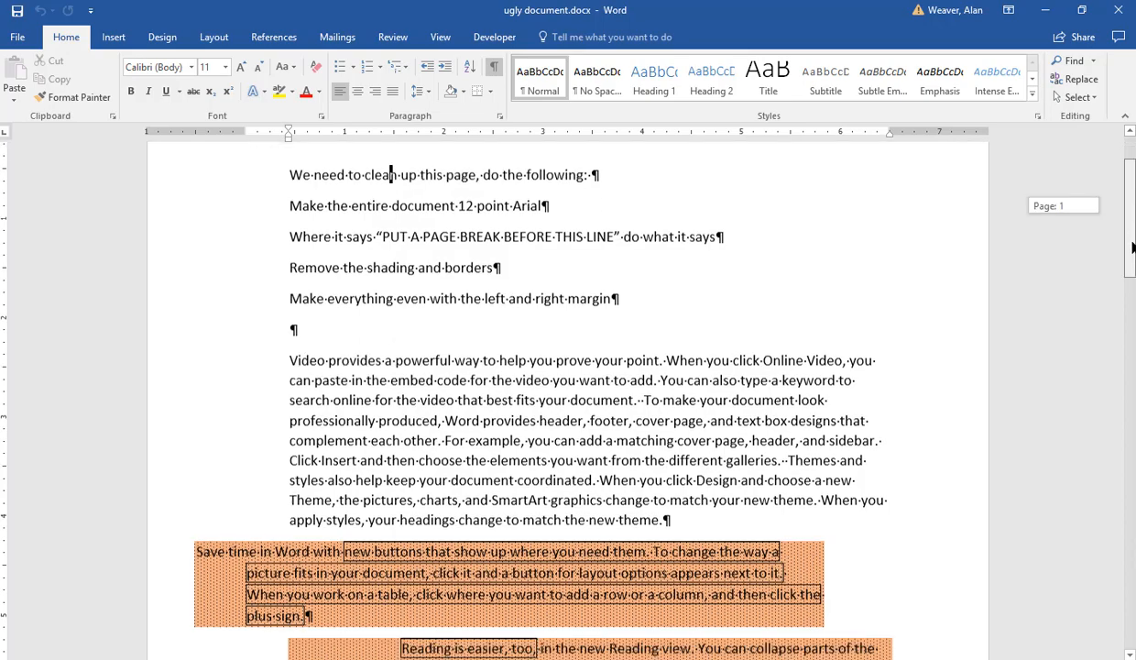
- Set the whole document's text to Arial at 12 point and deselect it
scroll(down, 3)
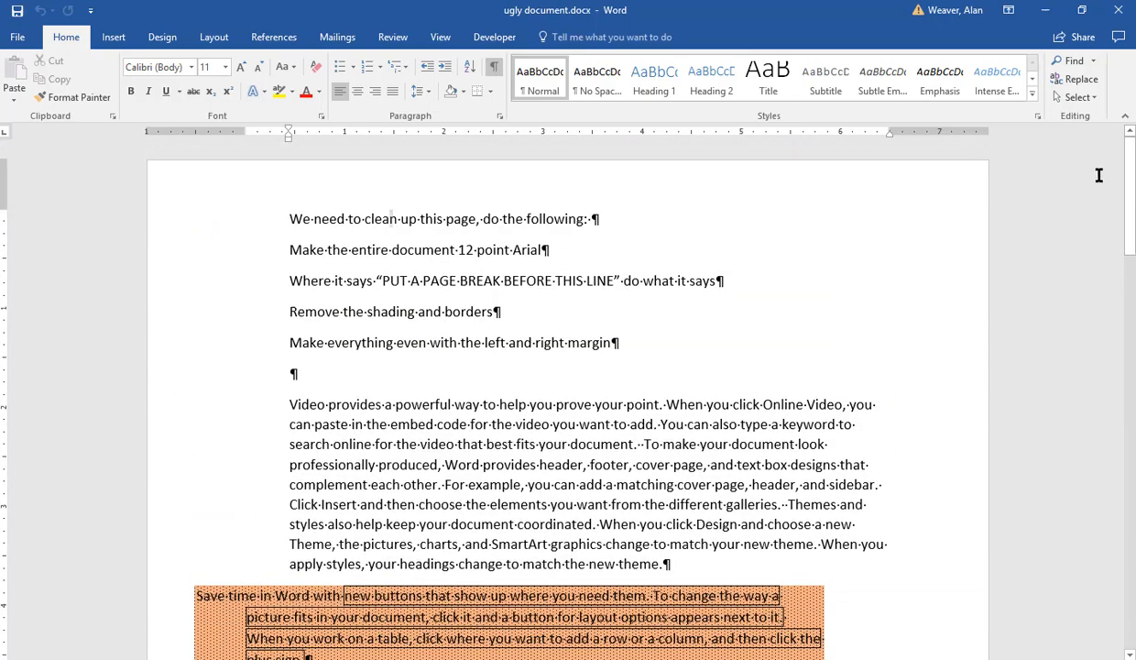
mouse_move(1006, 322)
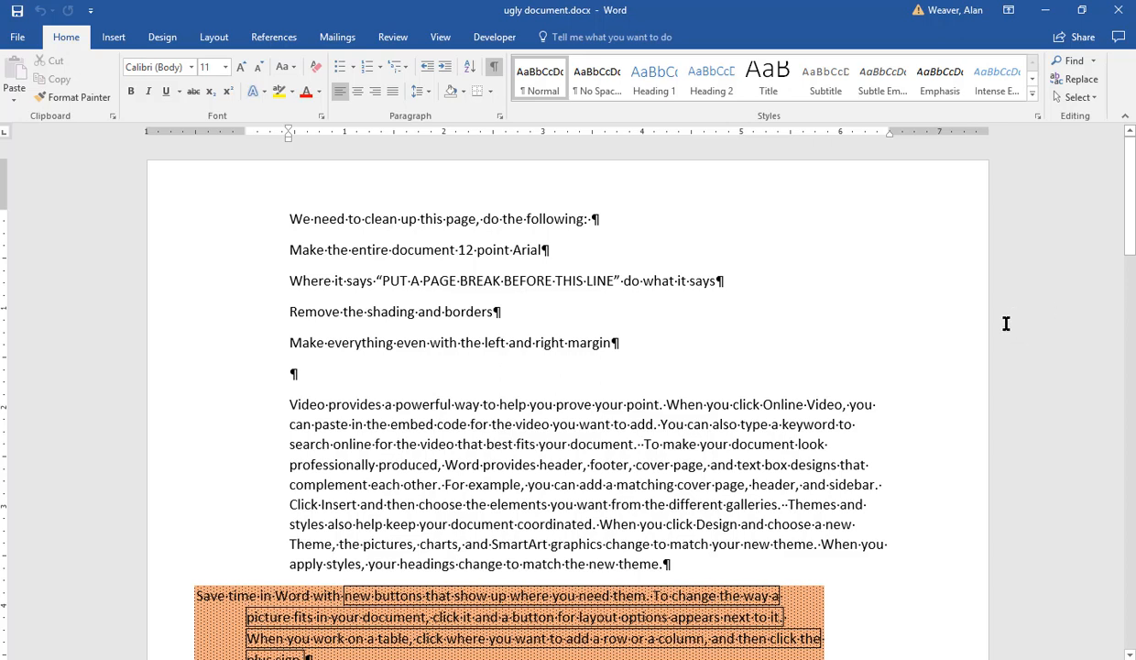
mouse_move(995, 286)
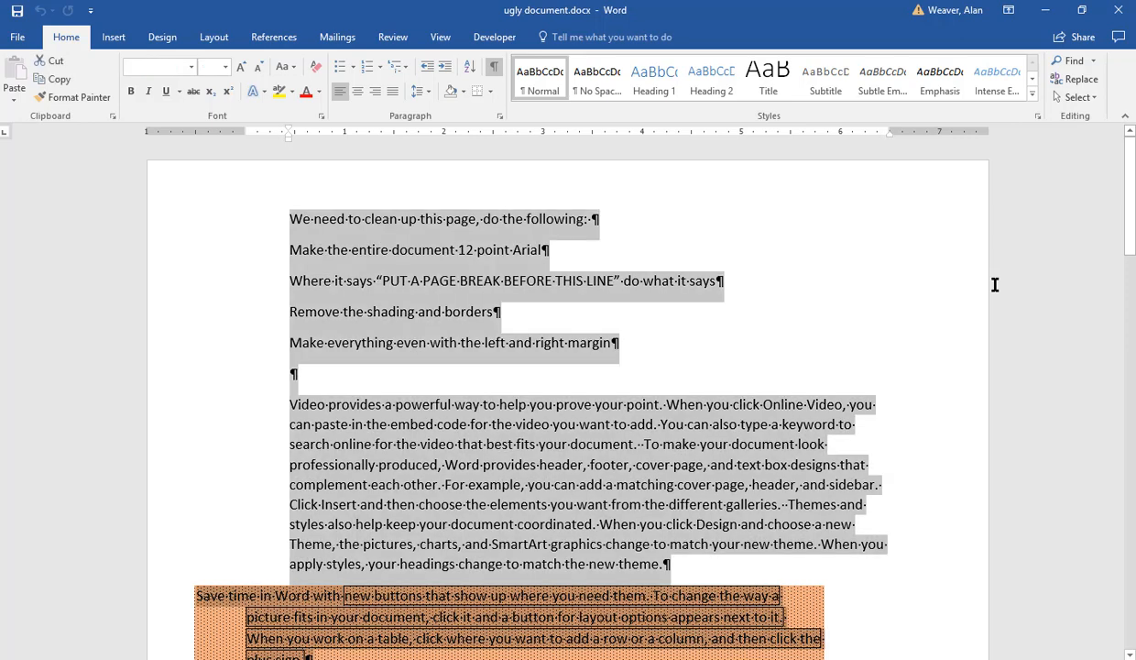
mouse_move(245, 165)
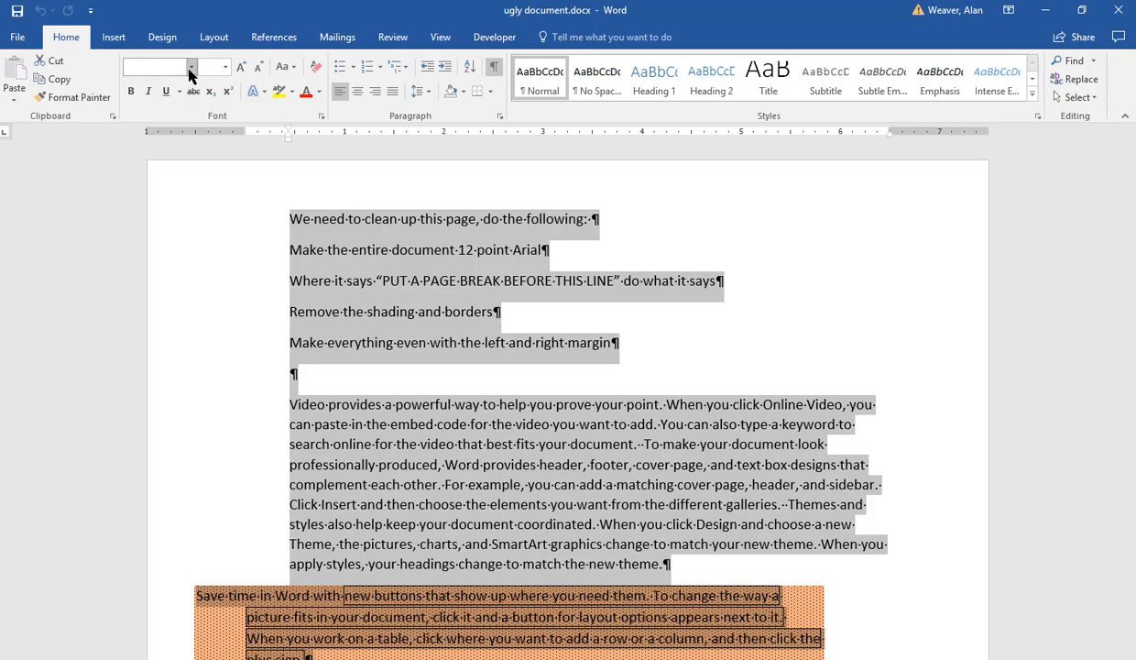
click(191, 66)
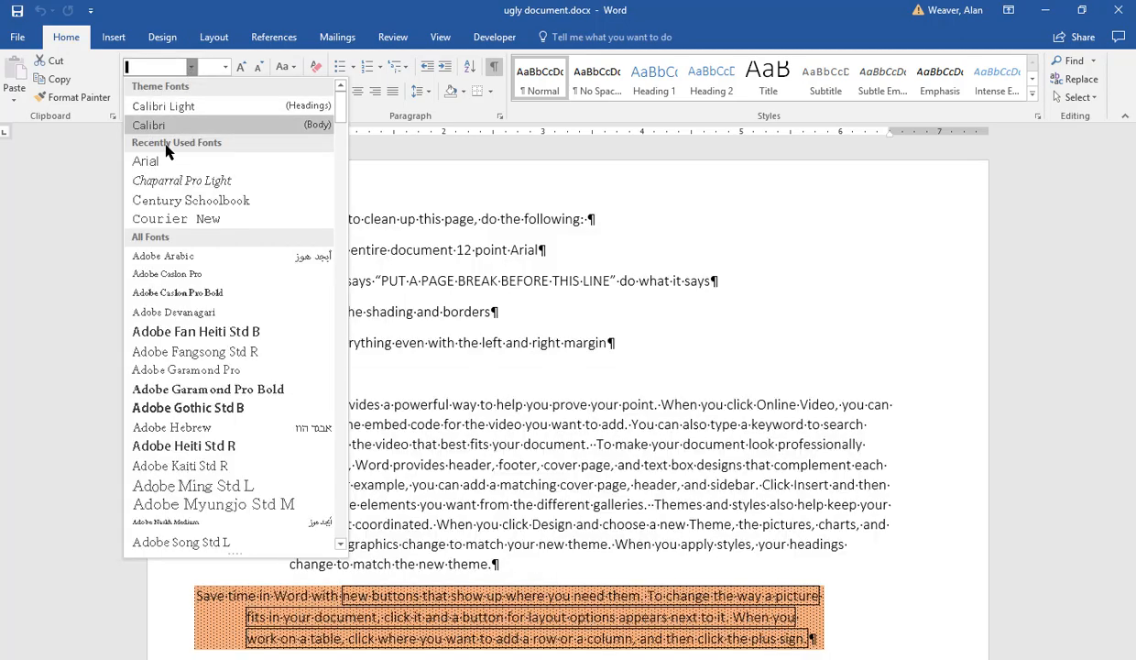
click(145, 162)
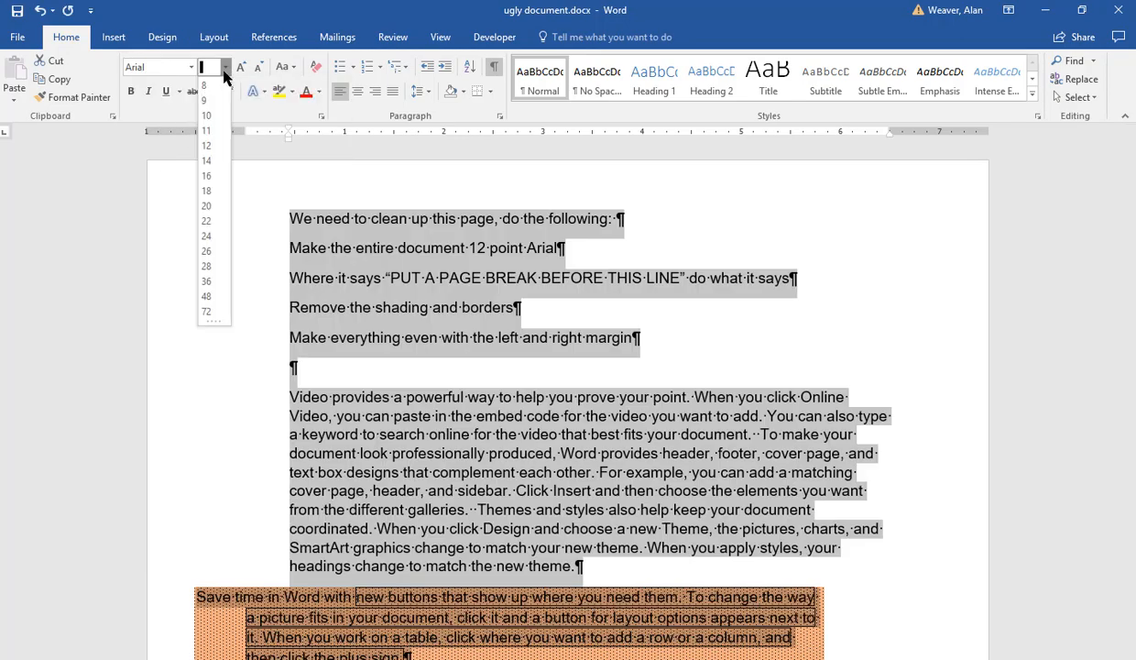
click(206, 147)
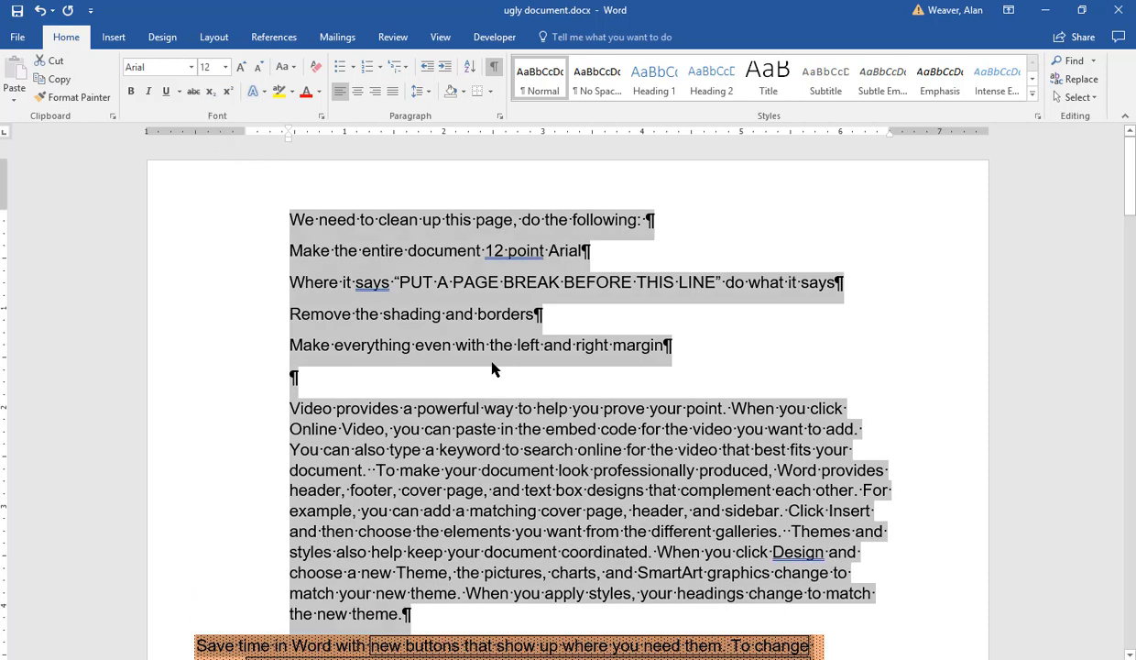
click(491, 344)
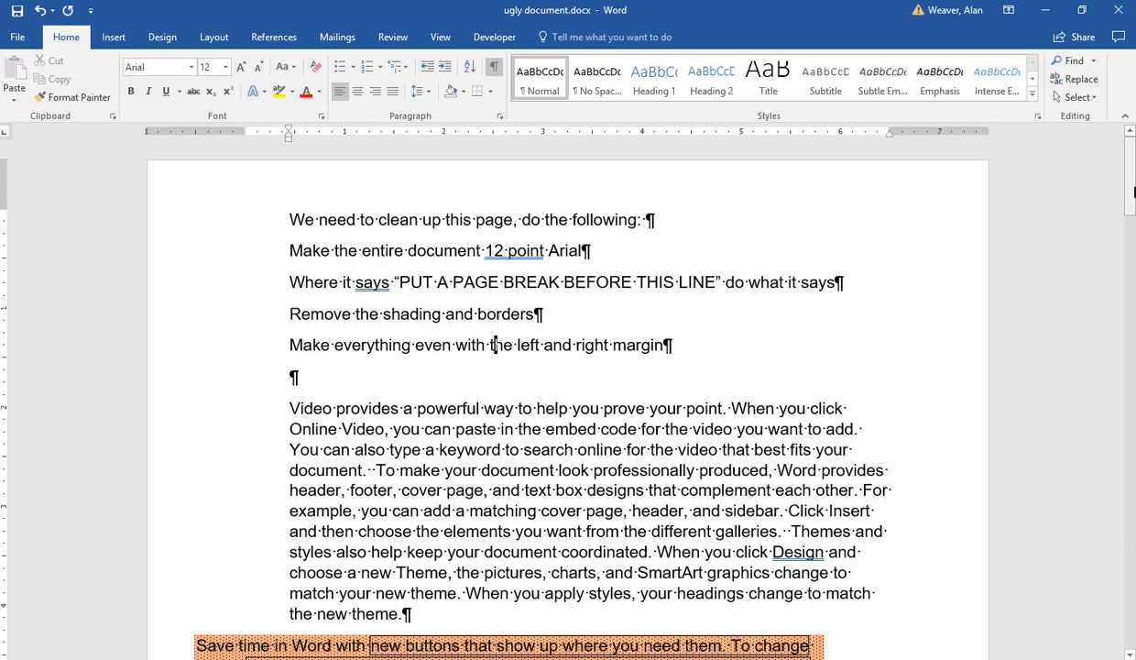
- Scroll down to the PUT A PAGE BREAK BEFORE THIS LINE paragraph for the page break
scroll(down, 3)
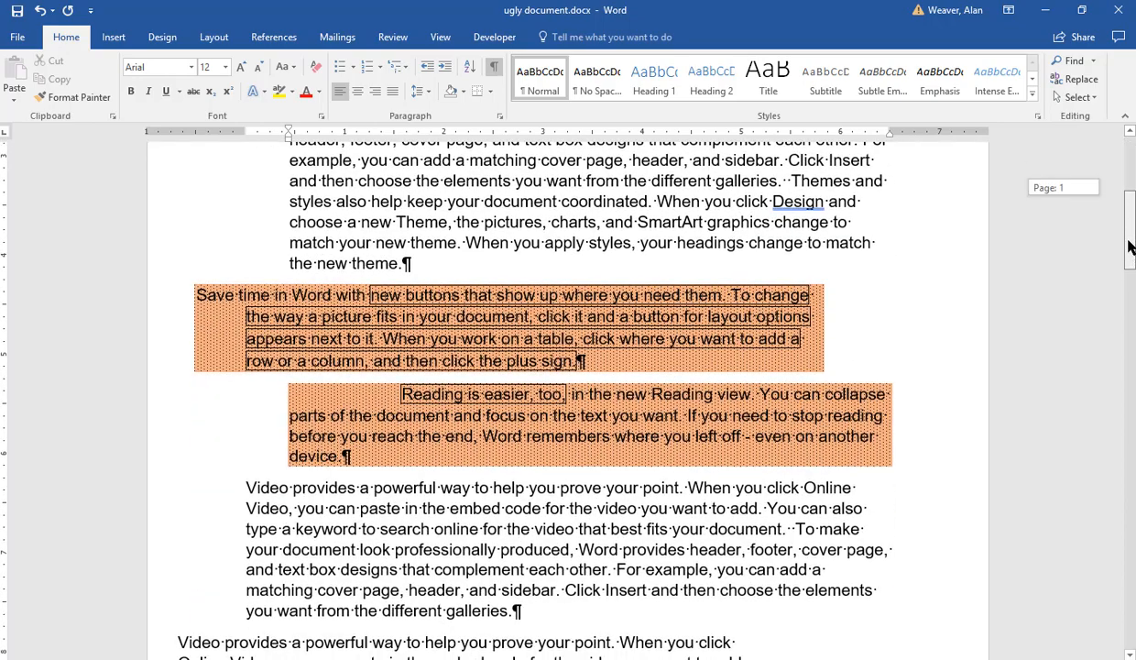
scroll(down, 3)
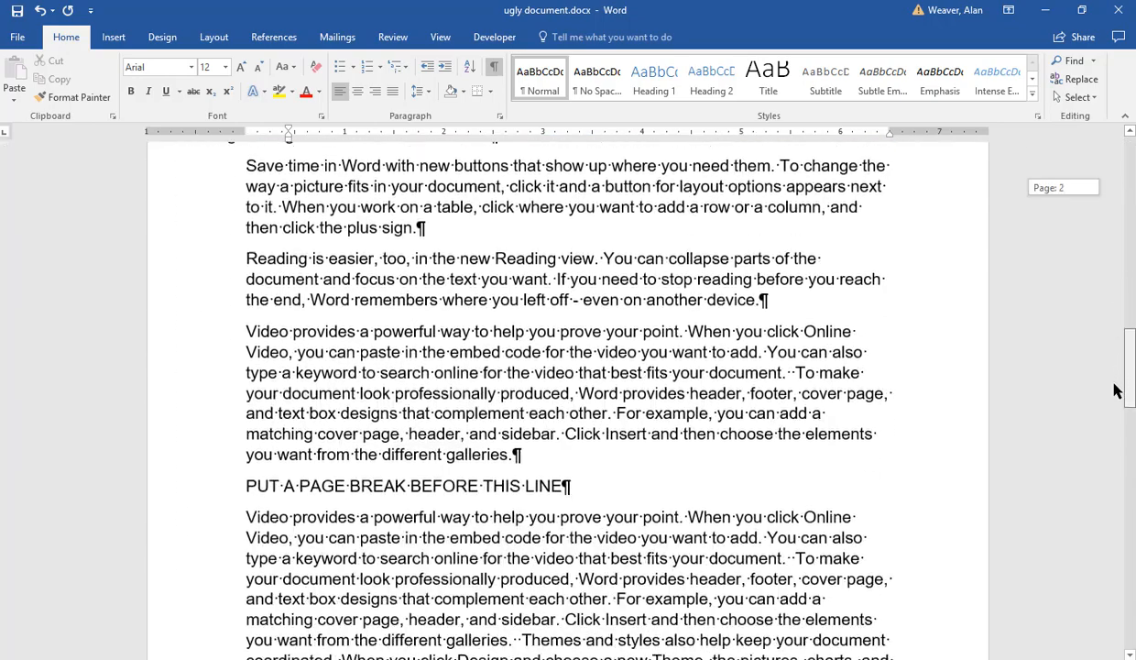
scroll(down, 3)
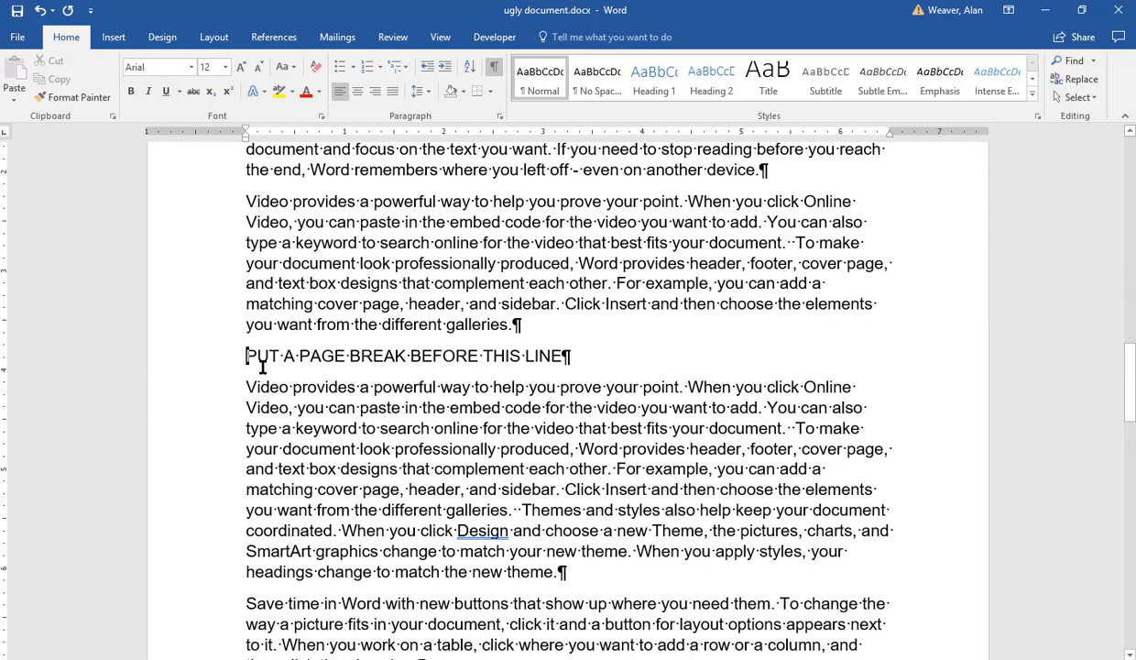
mouse_move(430, 372)
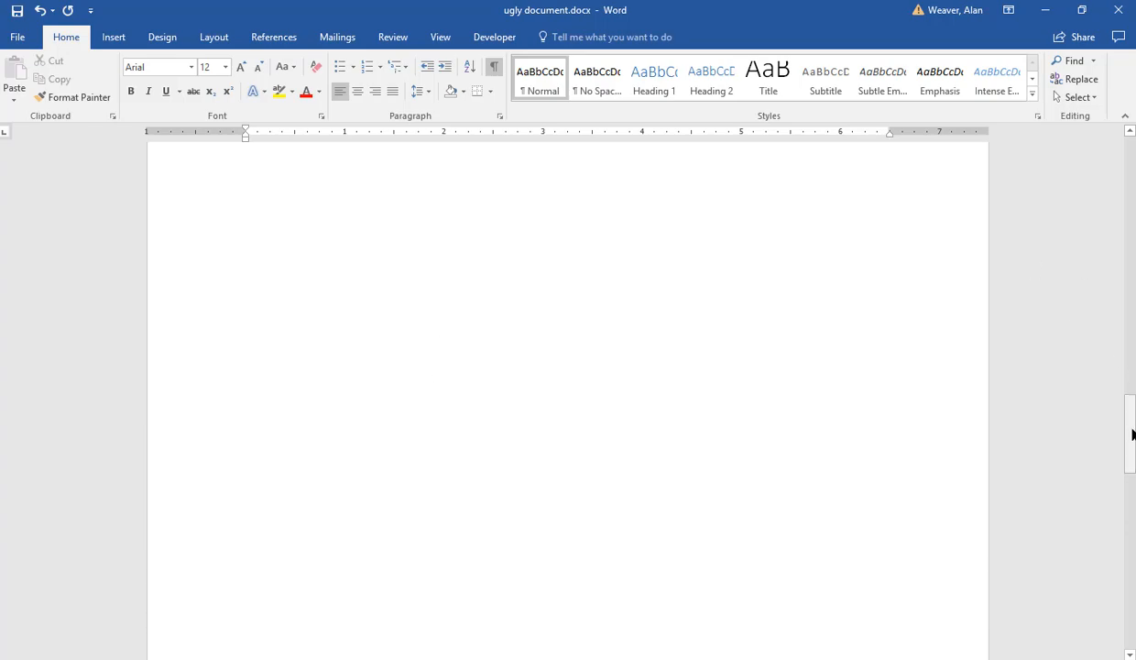
scroll(down, 3)
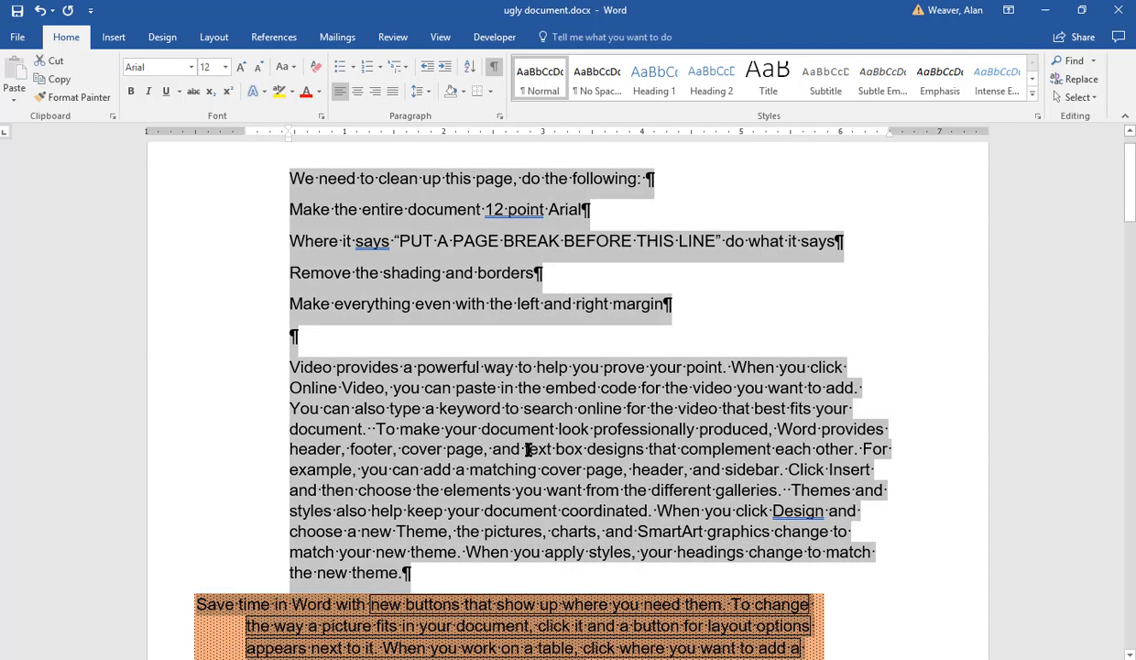
mouse_move(740, 403)
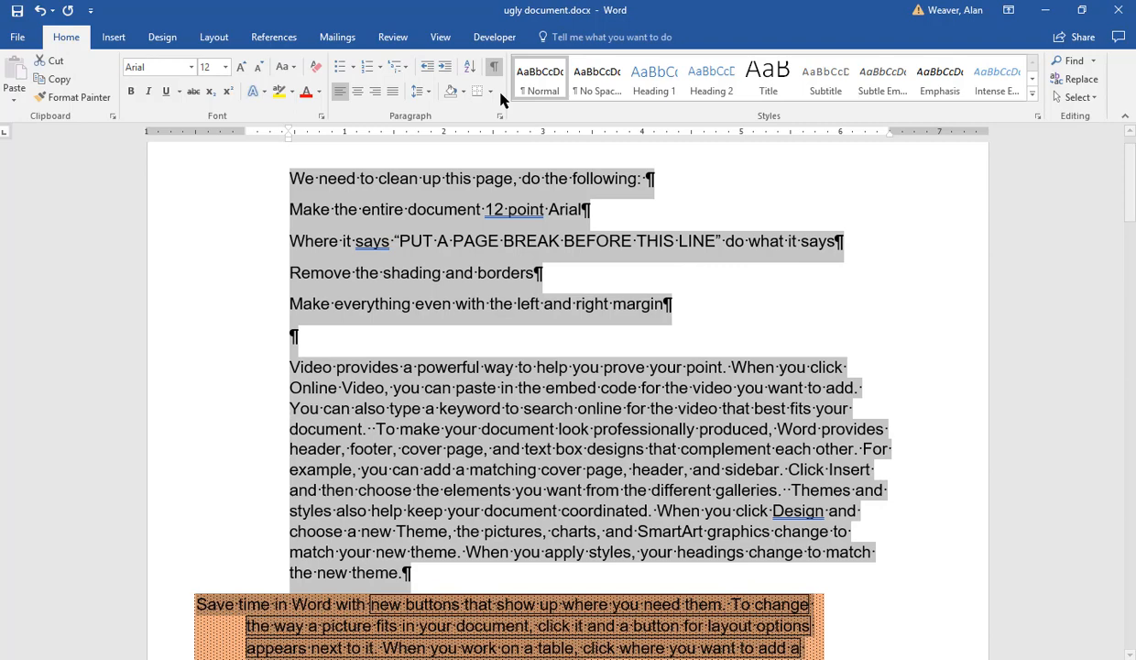
- Bring up the Borders and Shading settings for the selected document text
click(498, 92)
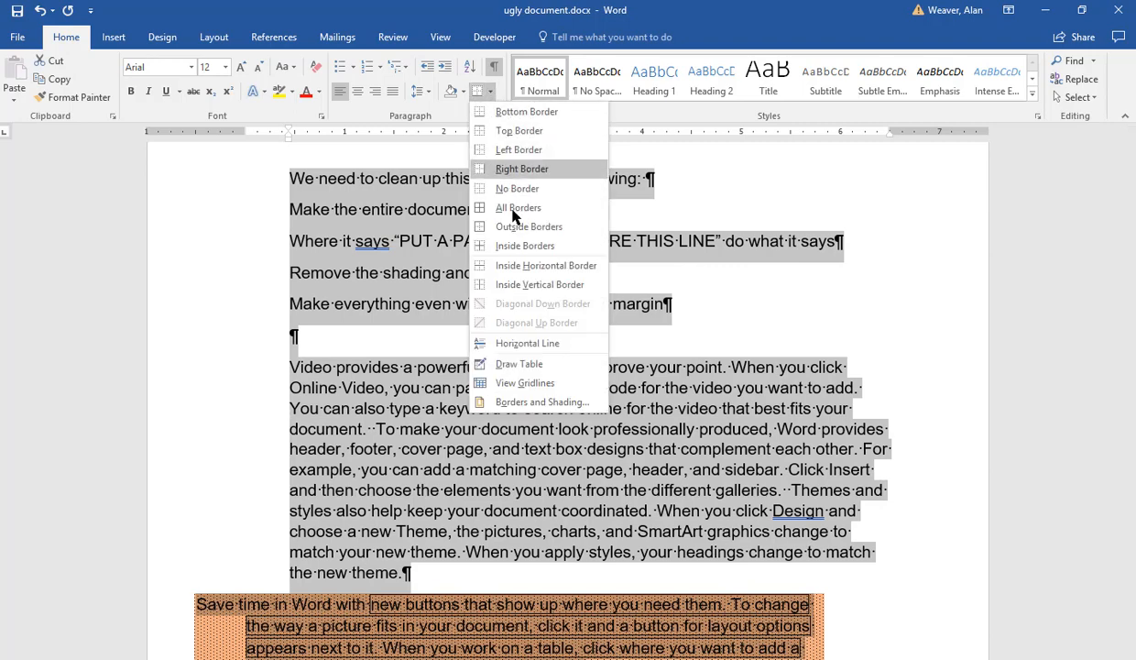
click(542, 402)
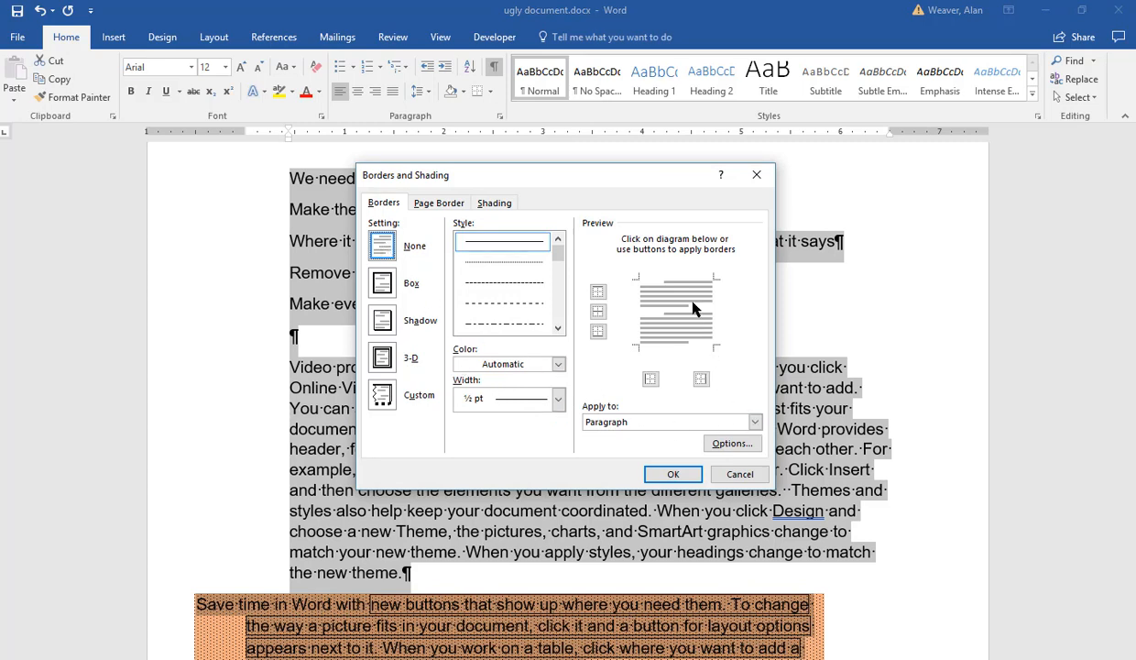
- Give the paragraphs No Color fill and Clear shading pattern, removing the orange shading
click(495, 201)
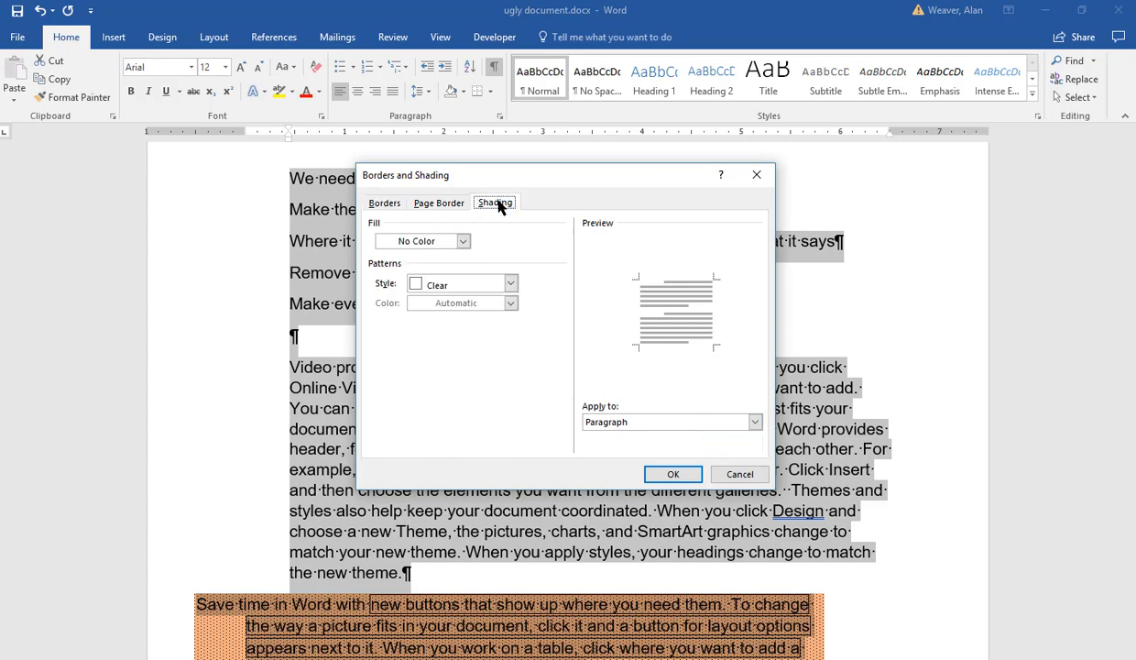
click(464, 240)
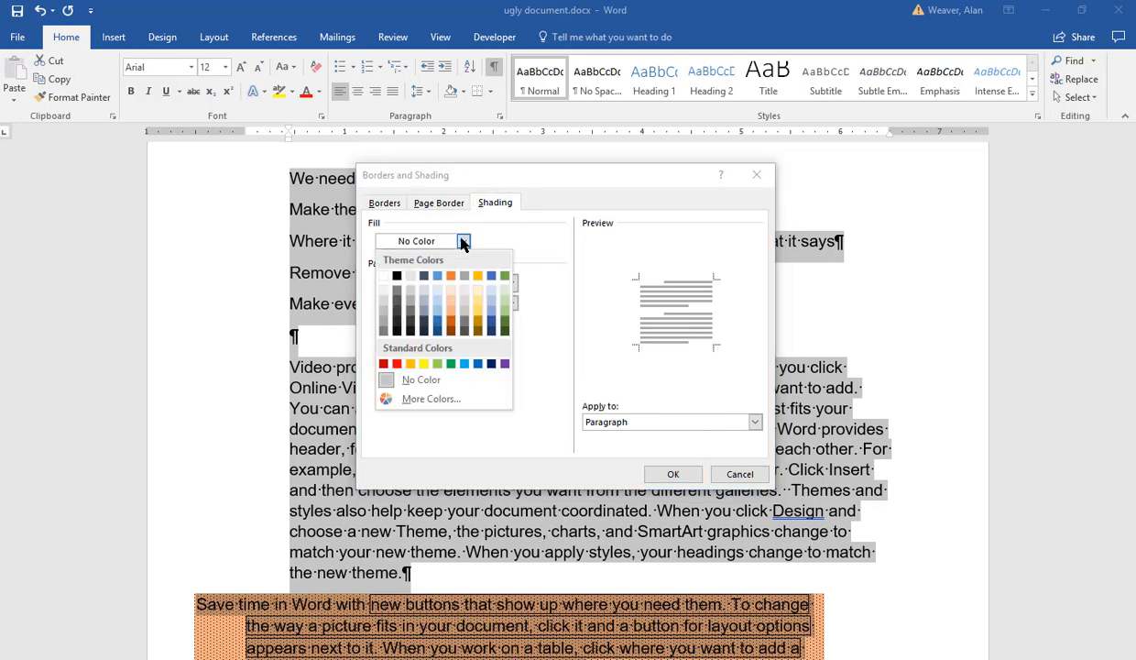
mouse_move(421, 379)
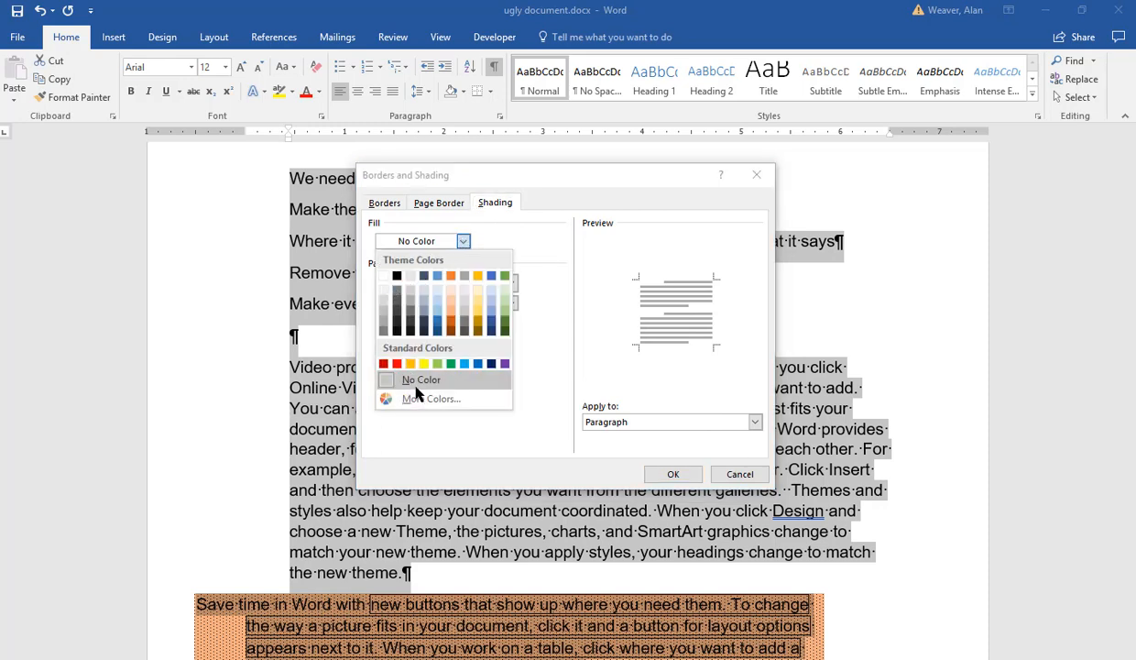
click(511, 282)
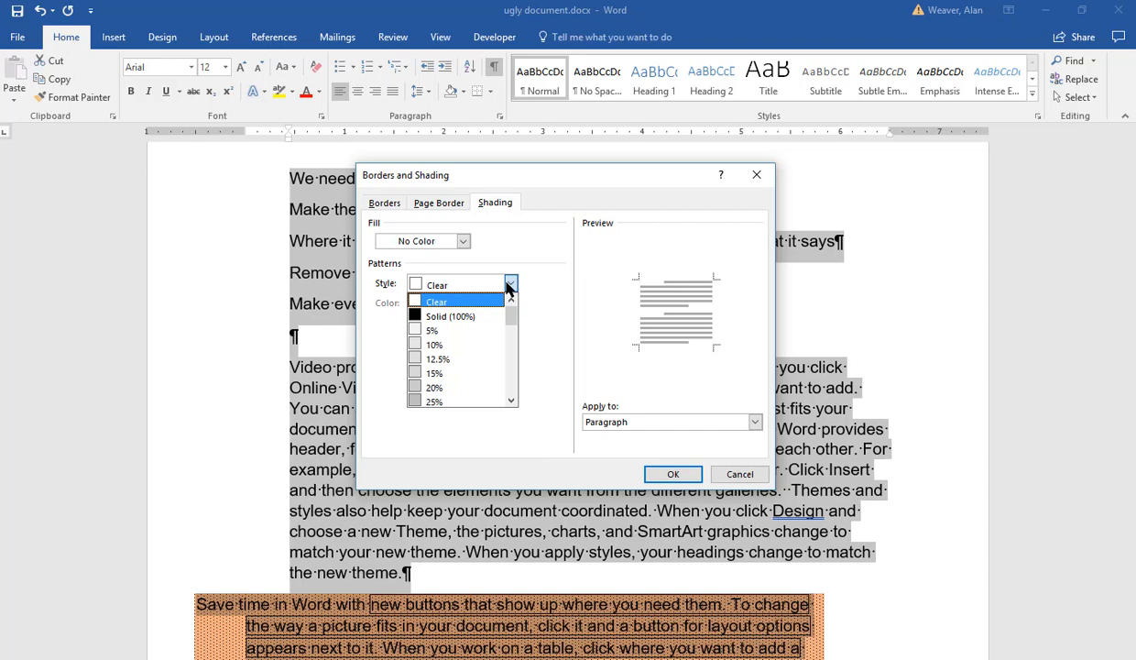
click(436, 300)
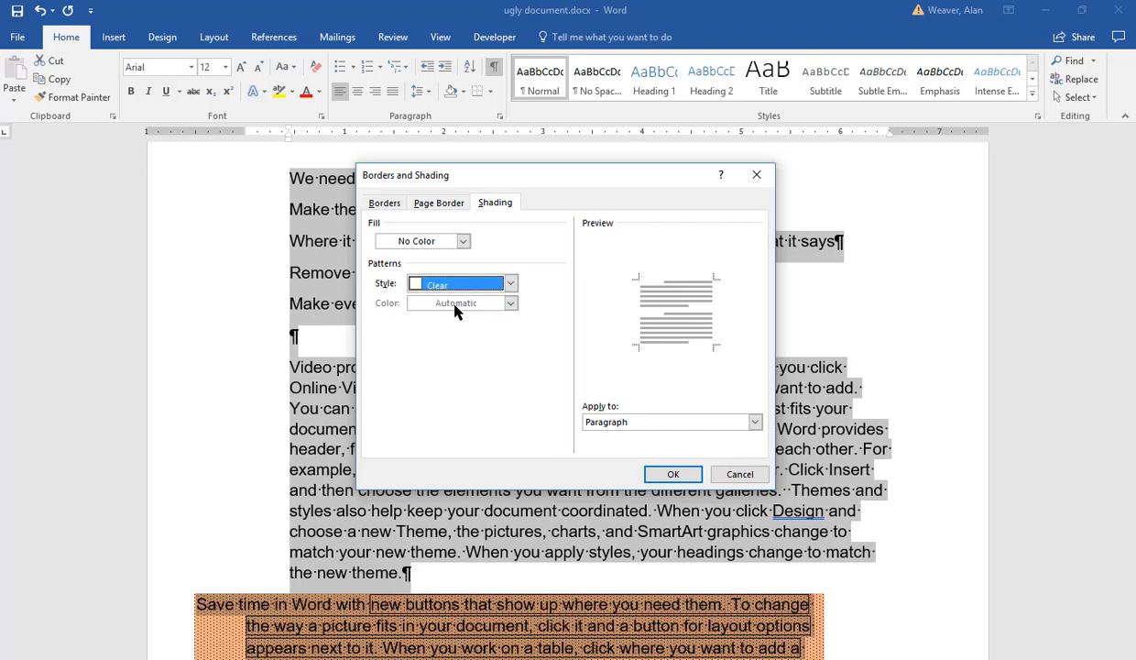
click(385, 202)
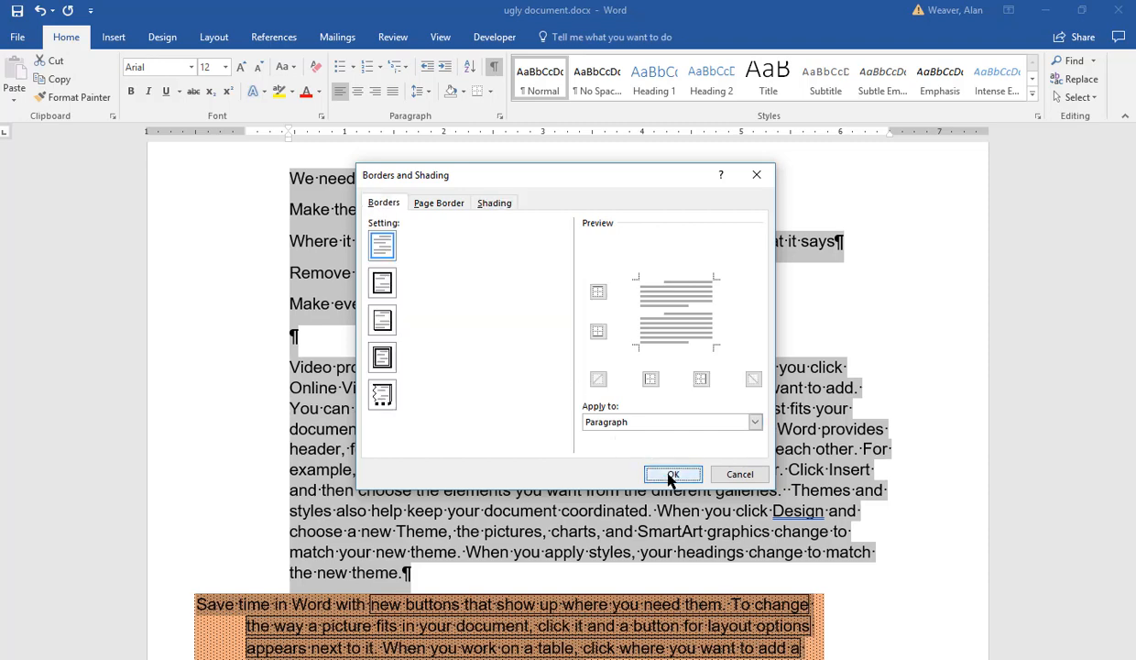
click(674, 473)
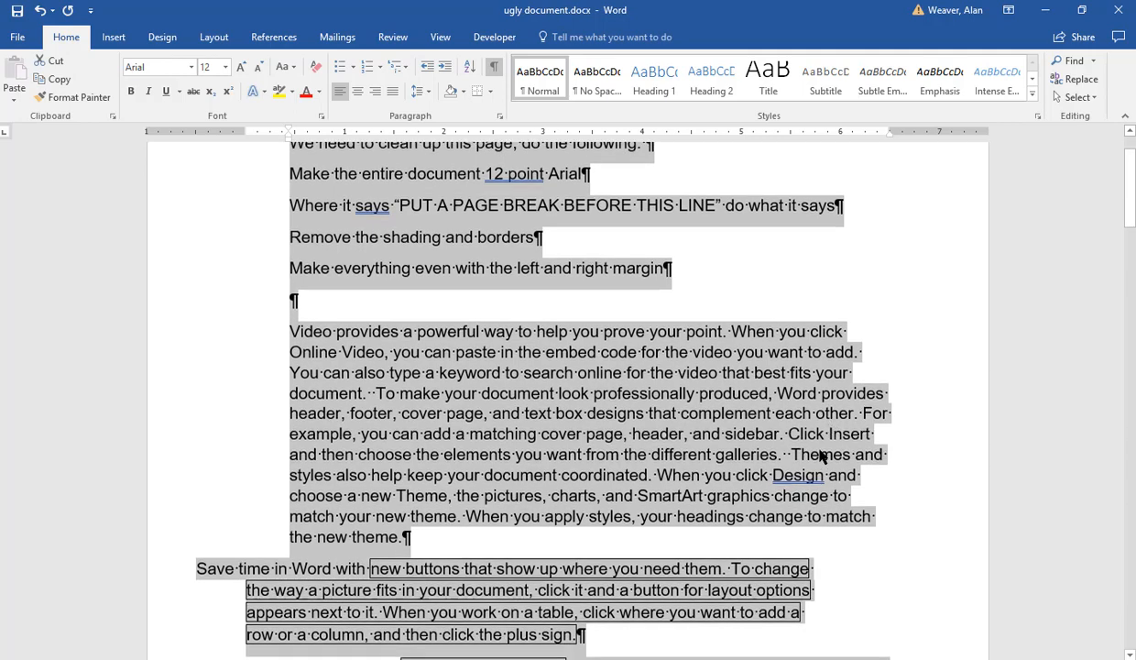
- Remove all borders from the document's paragraphs and confirm
scroll(down, 3)
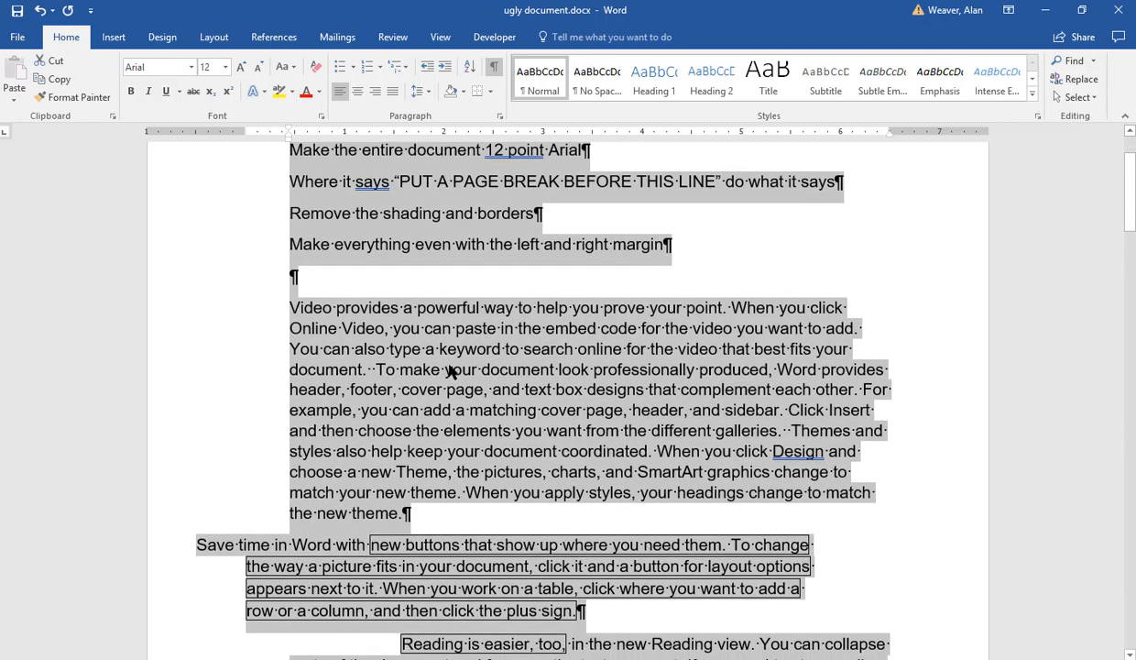
mouse_move(489, 91)
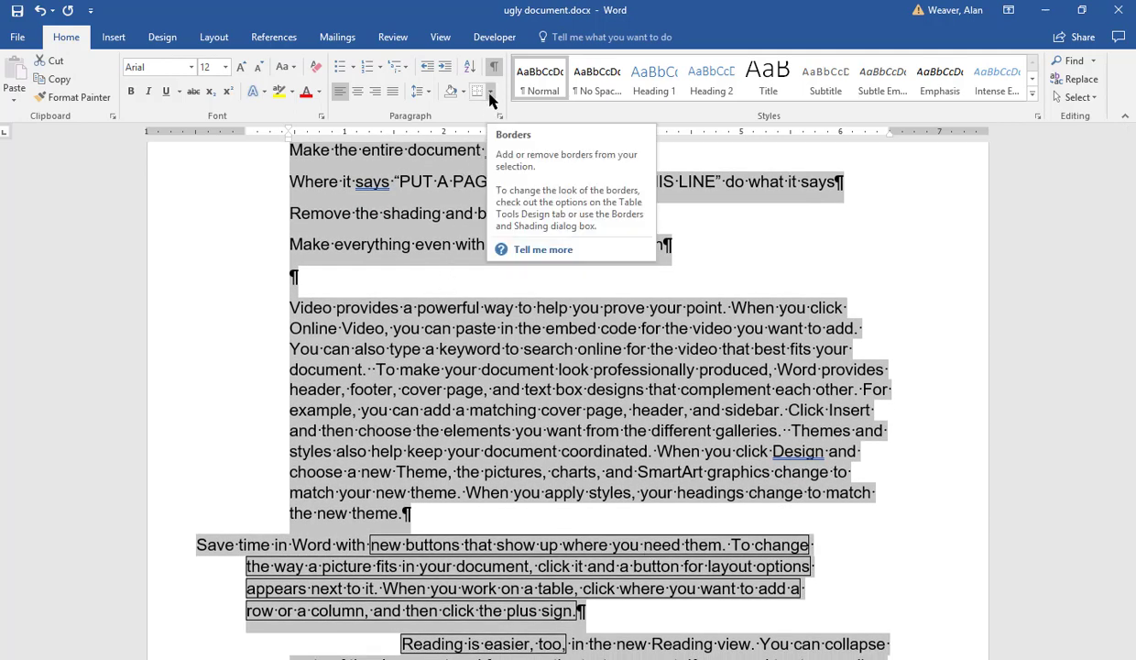
click(490, 92)
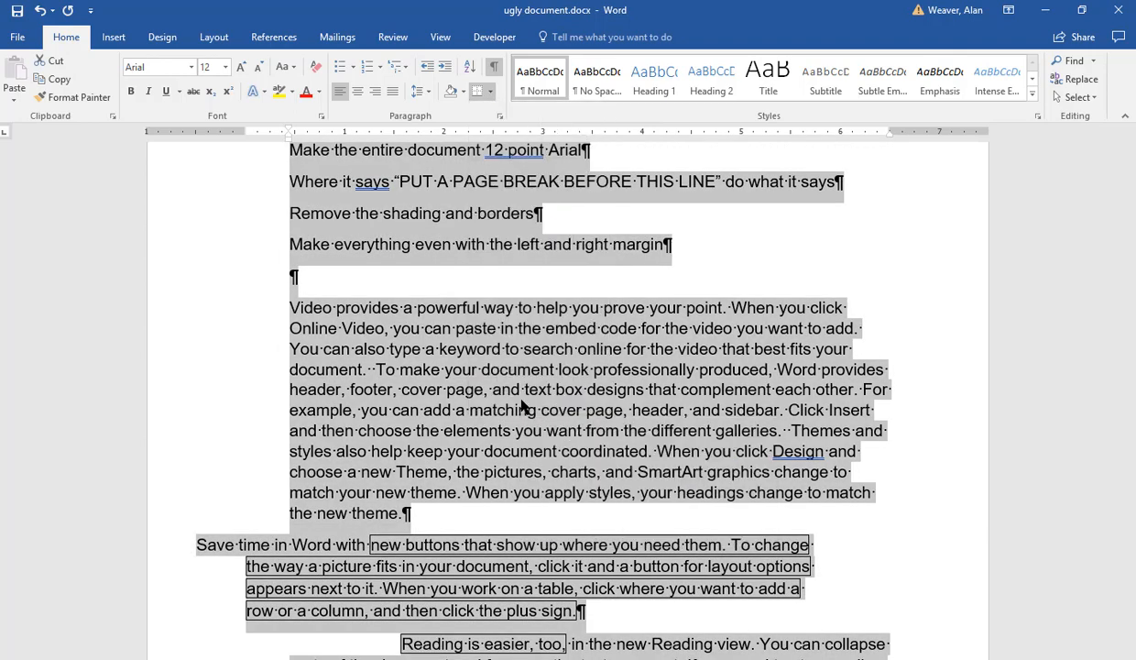
click(497, 91)
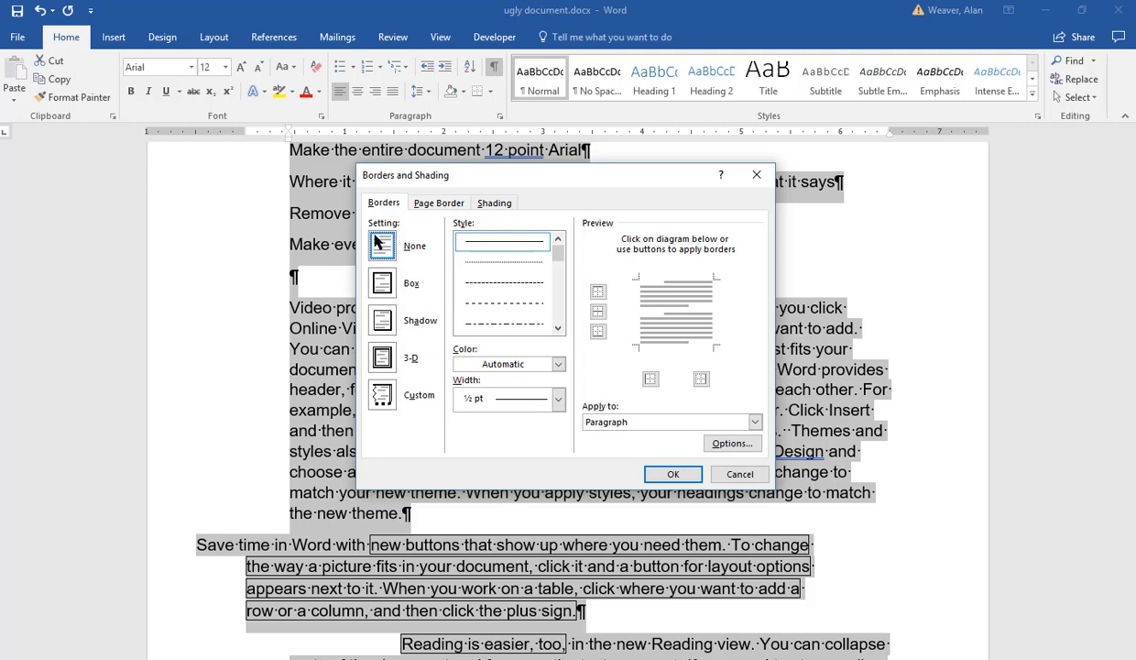
click(755, 422)
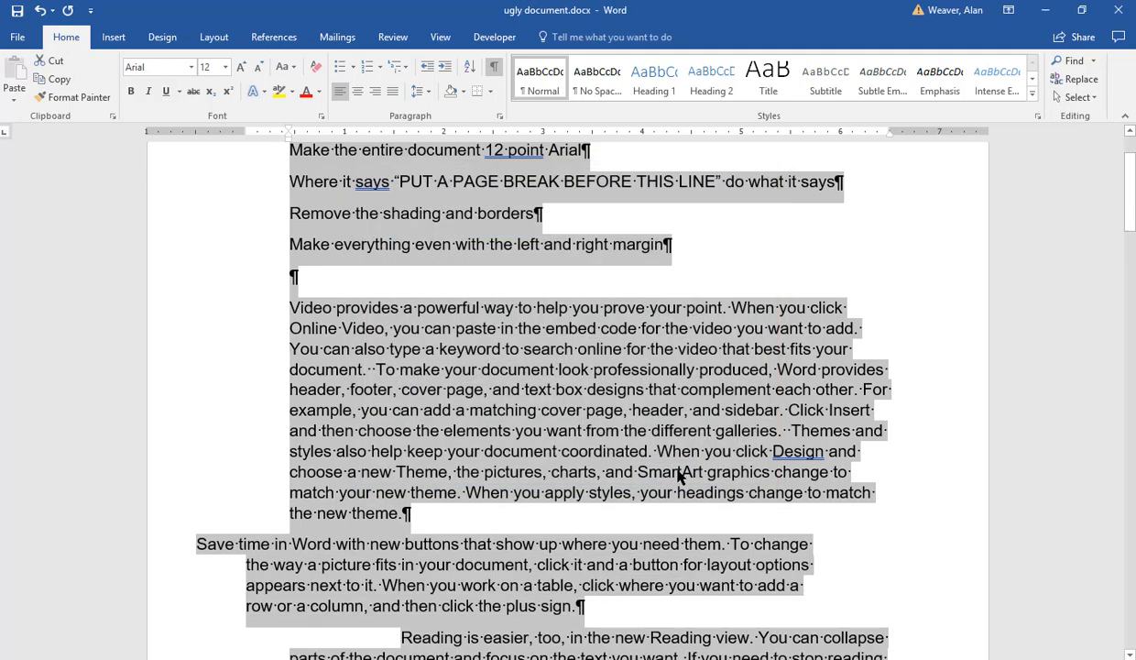
- Place the cursor in the Save time paragraph to adjust its right indent
click(564, 379)
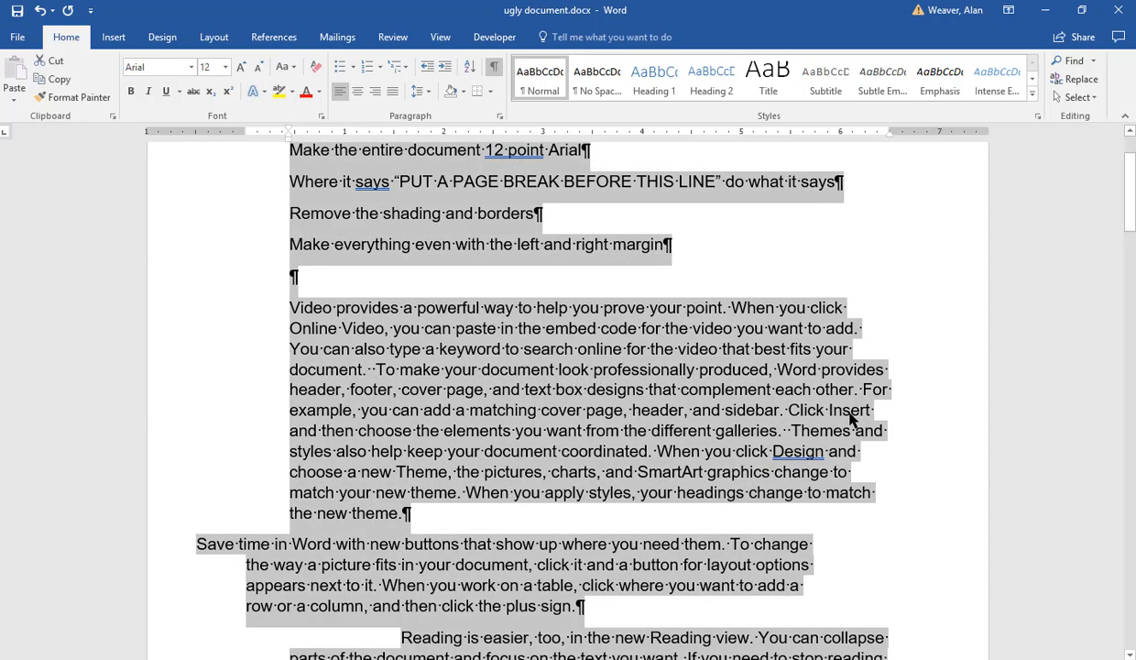
mouse_move(931, 46)
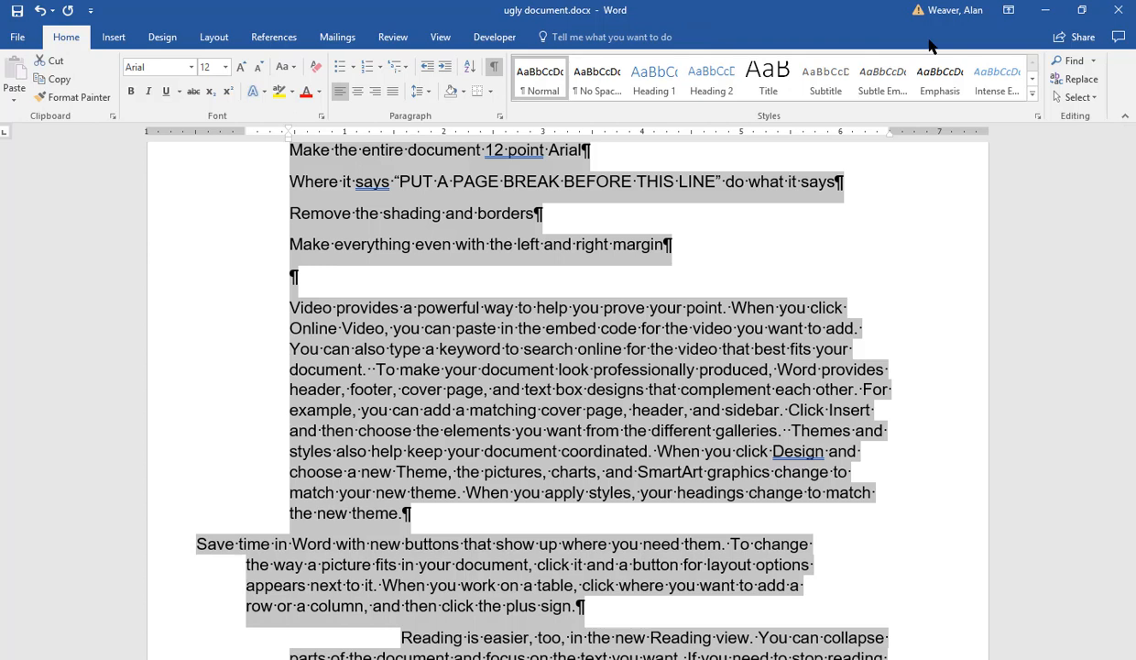
mouse_move(282, 143)
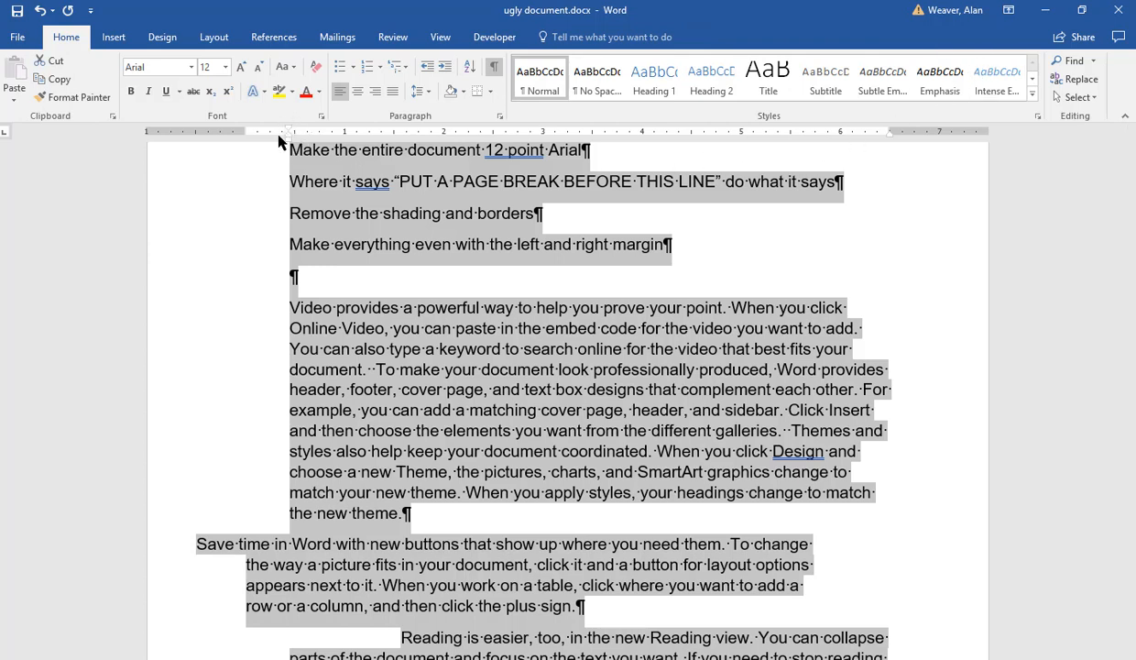
mouse_move(885, 140)
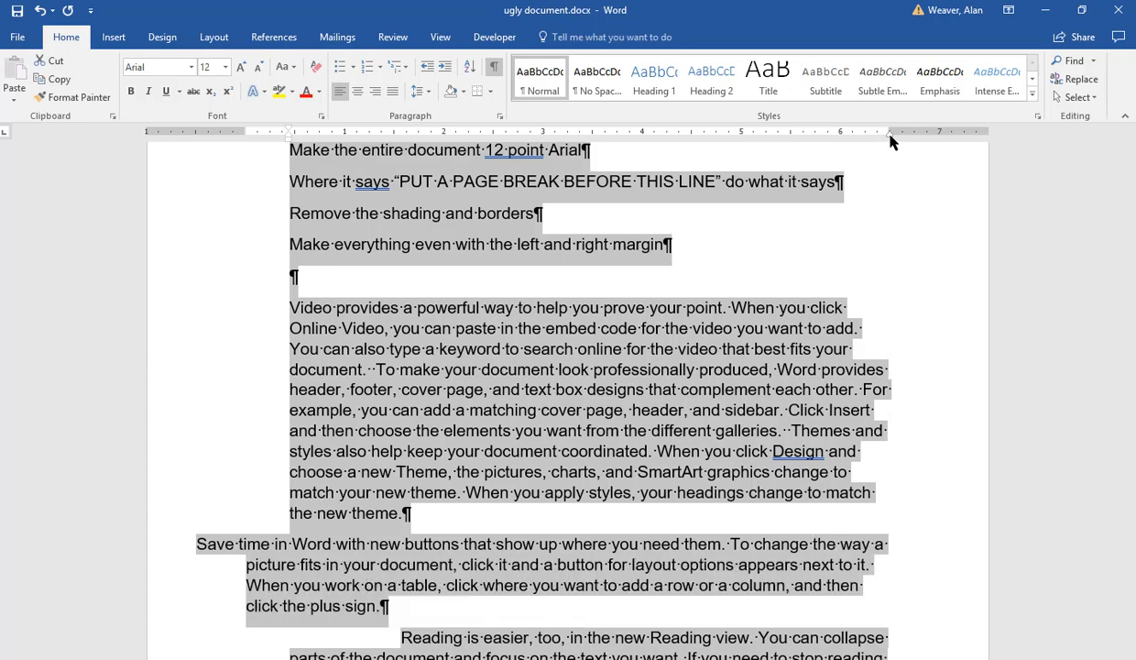
mouse_move(729, 184)
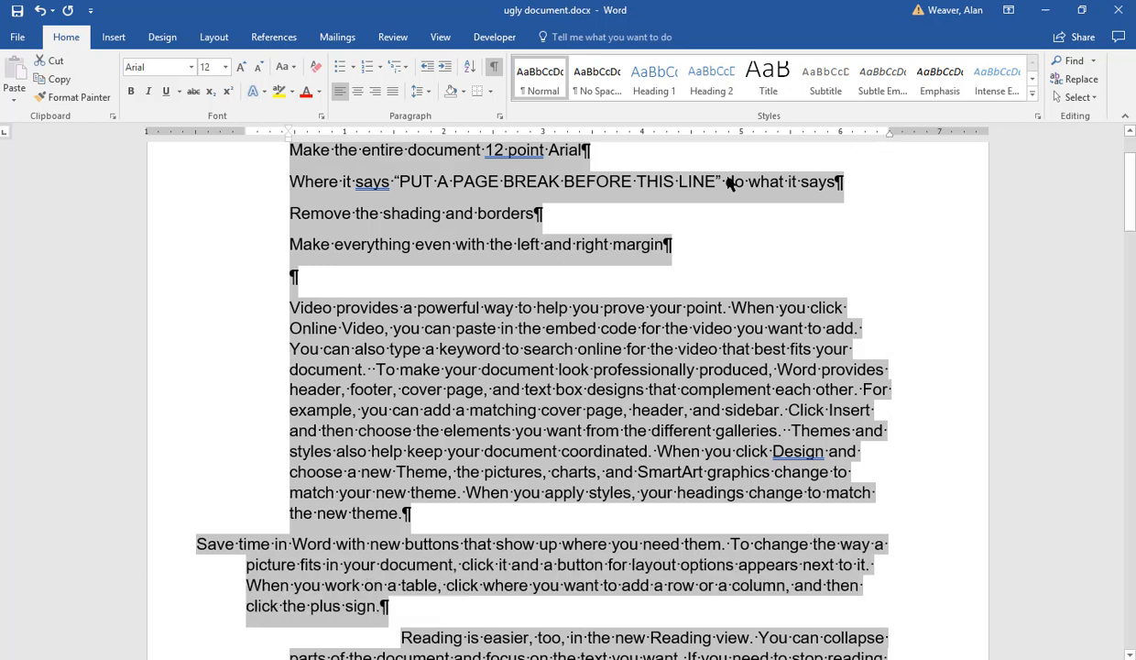
mouse_move(512, 132)
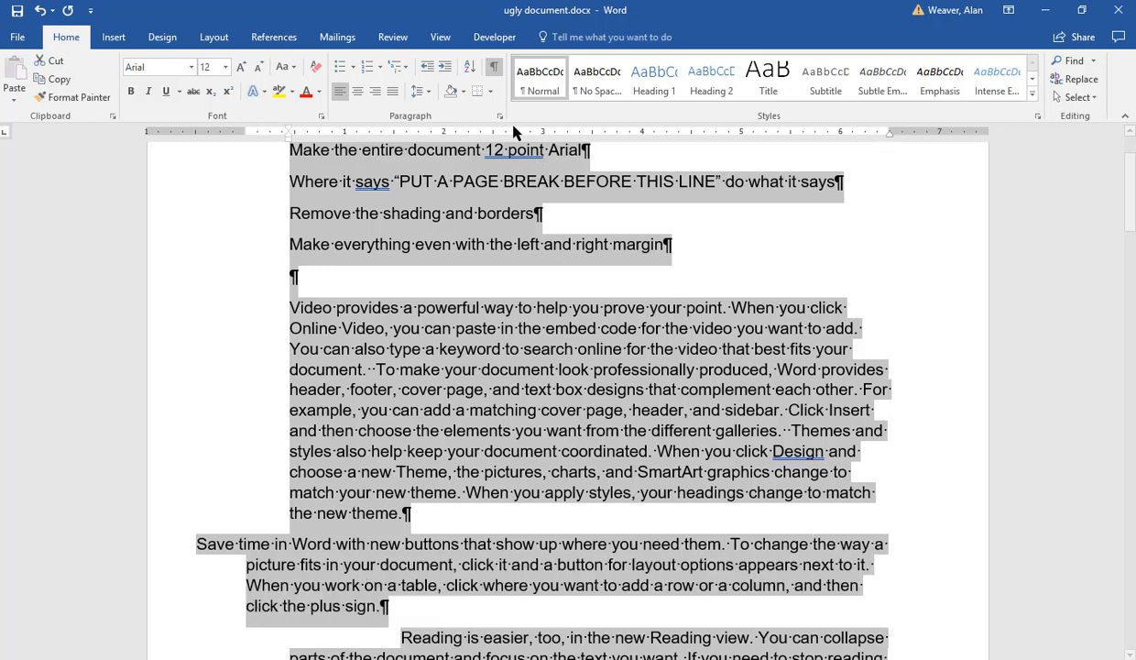
- Bring up the Paragraph settings and the special first-line indentation choices
click(500, 115)
text(0)
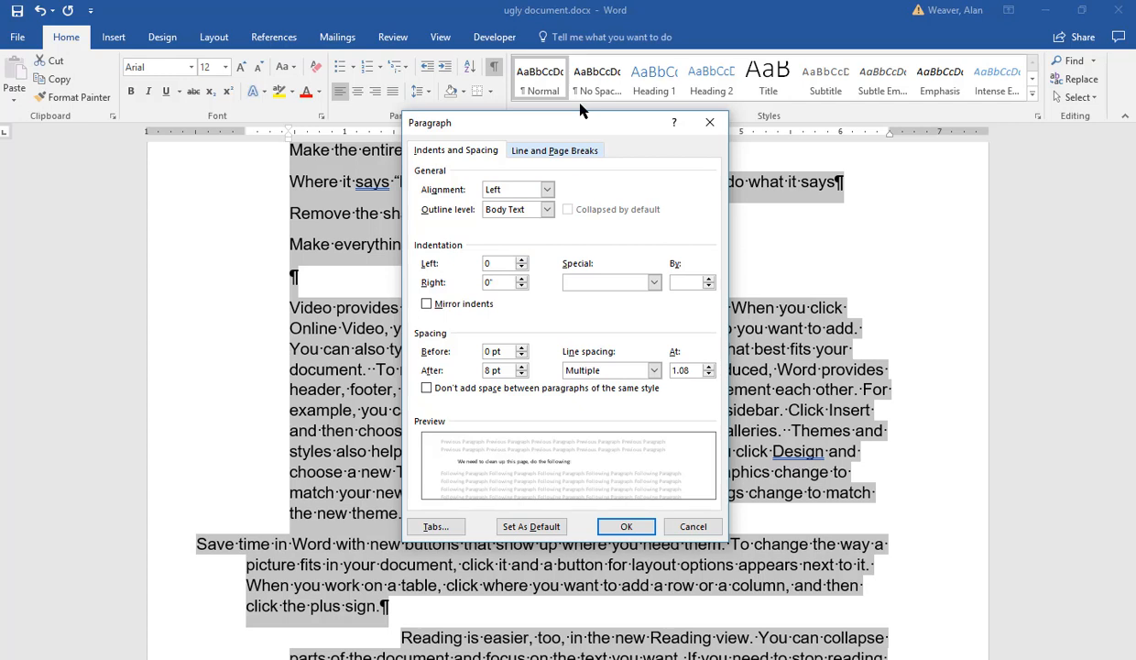
click(652, 283)
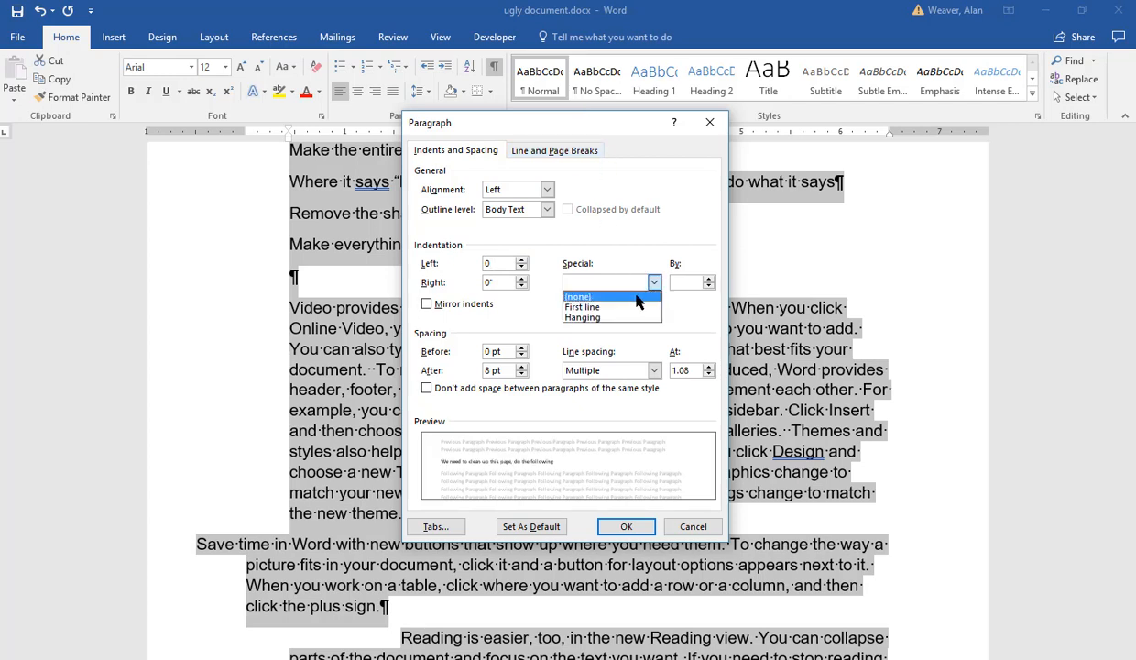
mouse_move(601, 301)
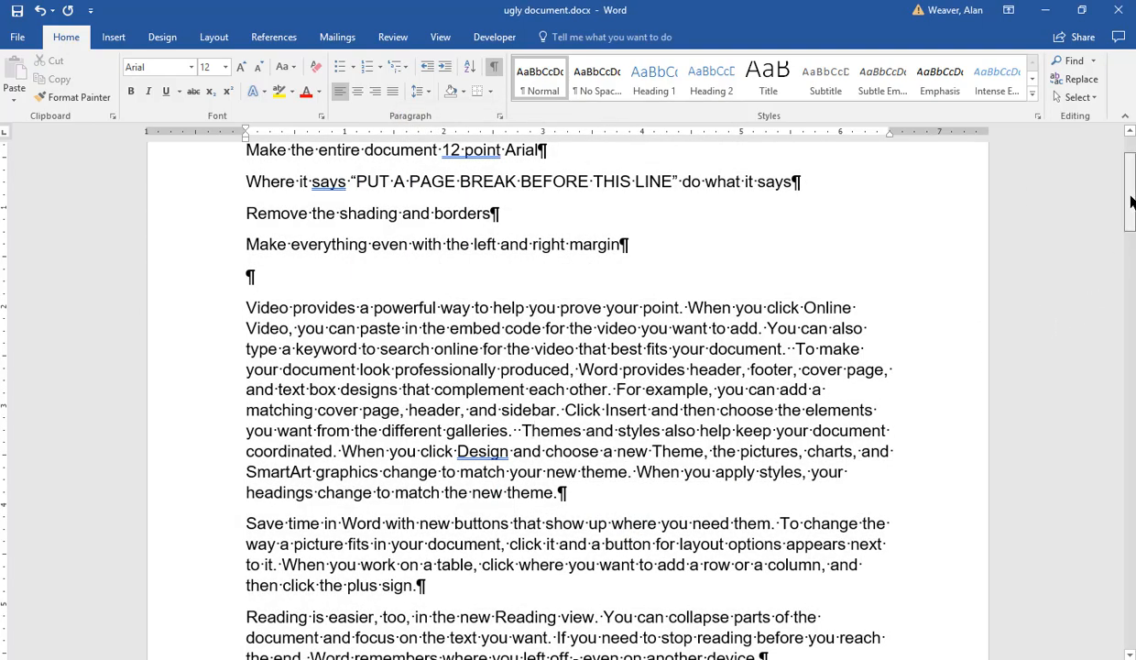
scroll(down, 3)
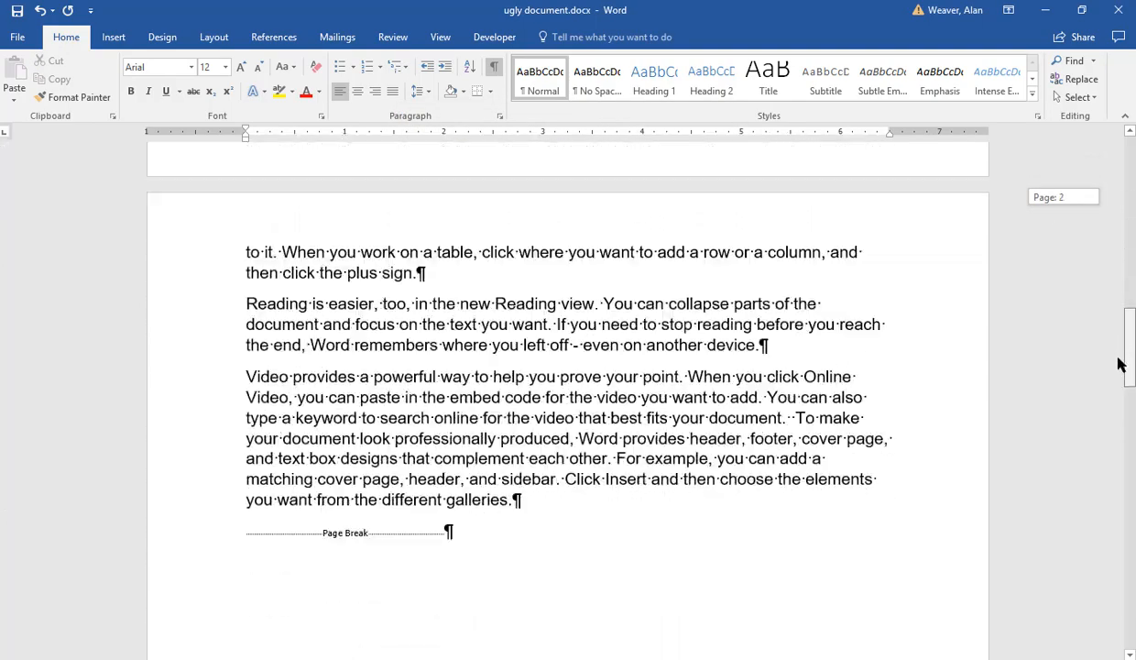
scroll(up, 3)
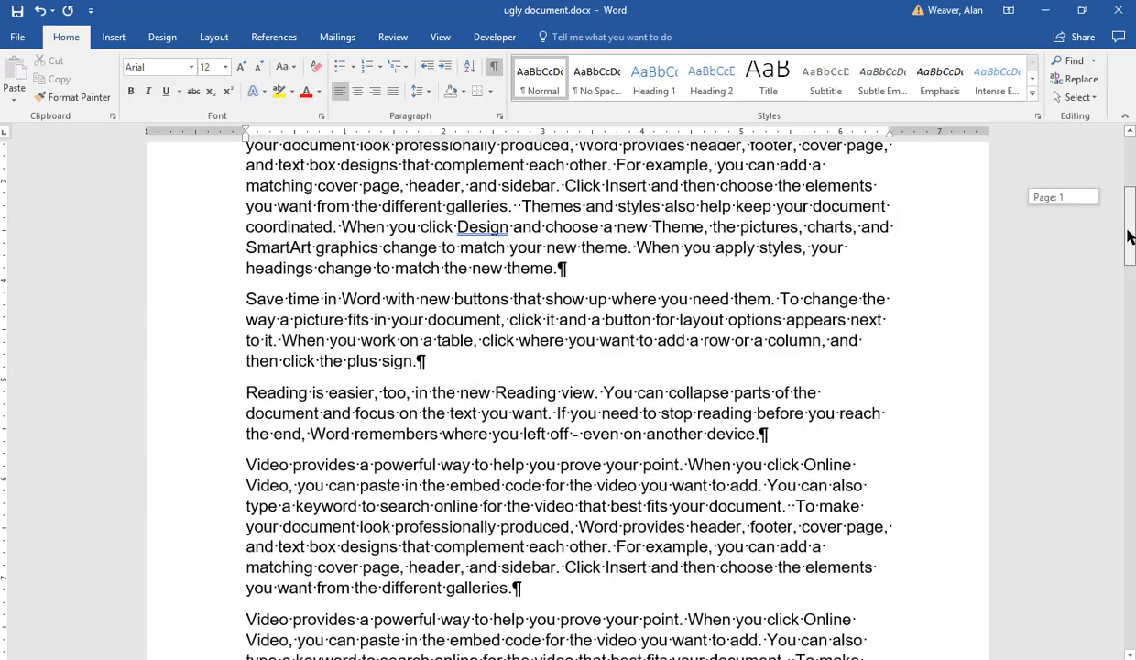
scroll(up, 3)
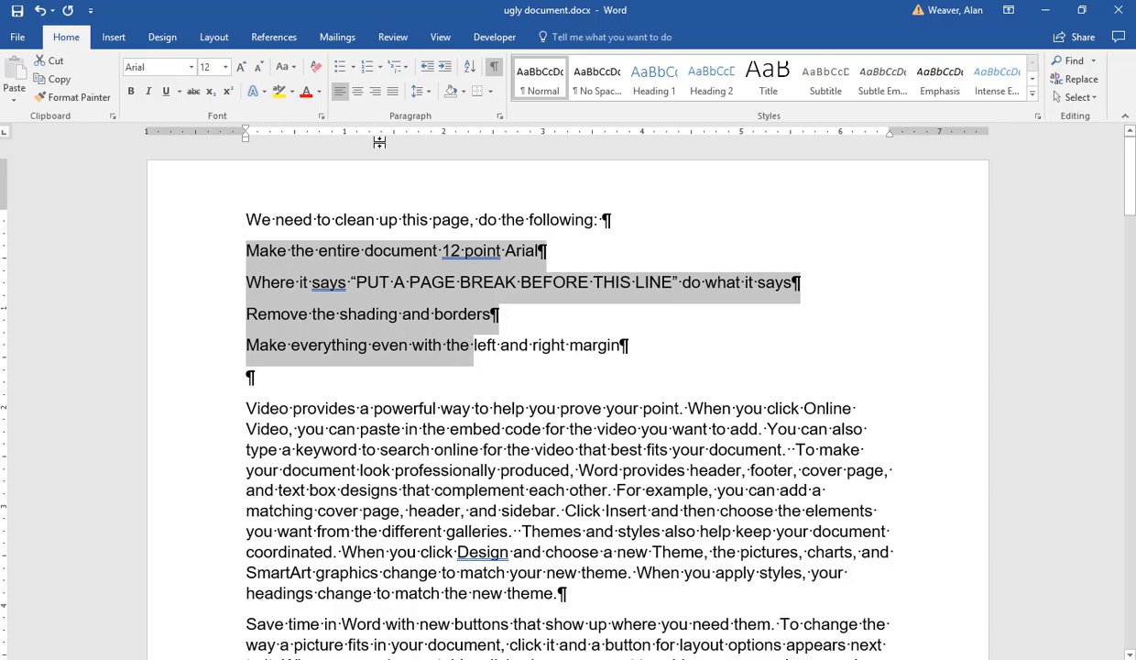
- Bullet the four instruction lines and add spacing between them
click(351, 66)
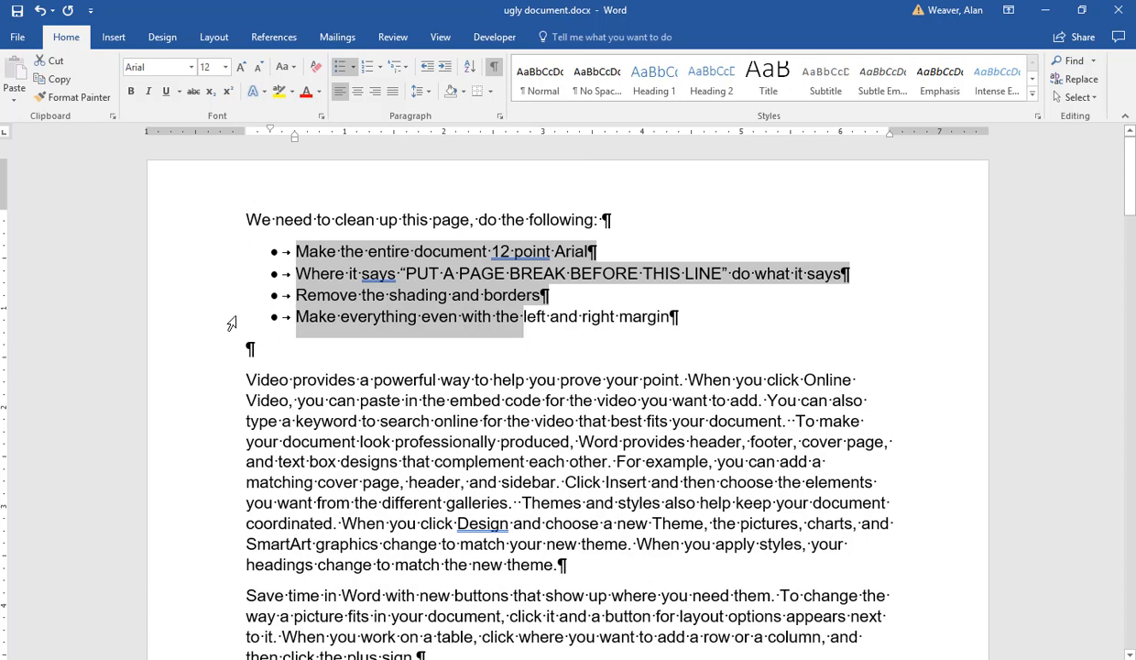
mouse_move(396, 160)
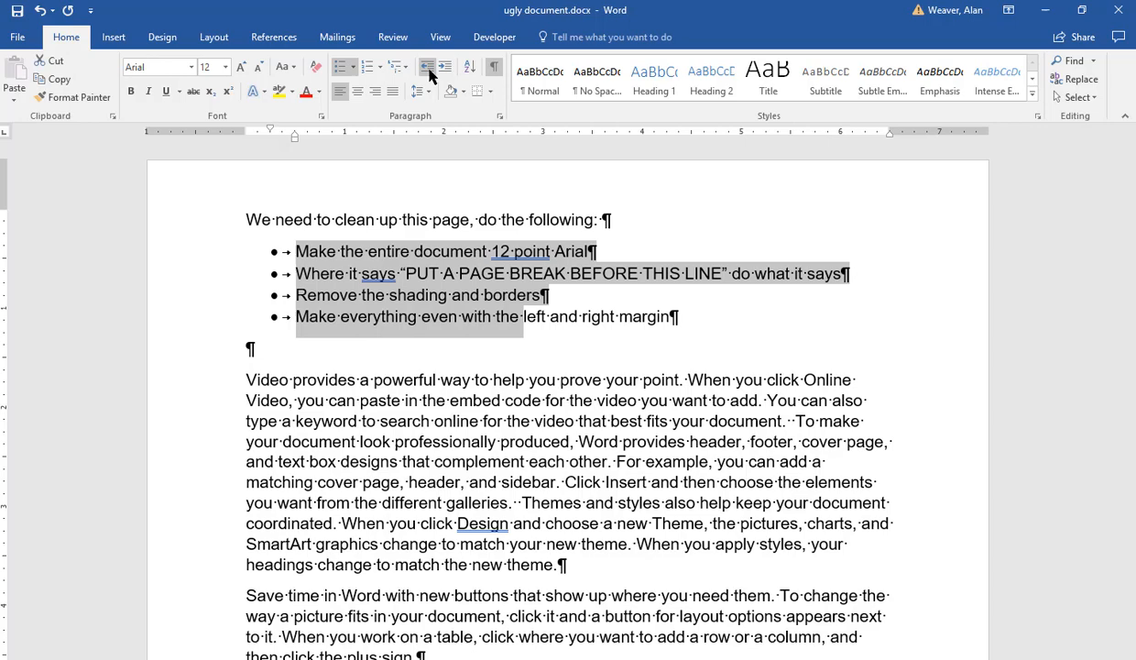
click(425, 66)
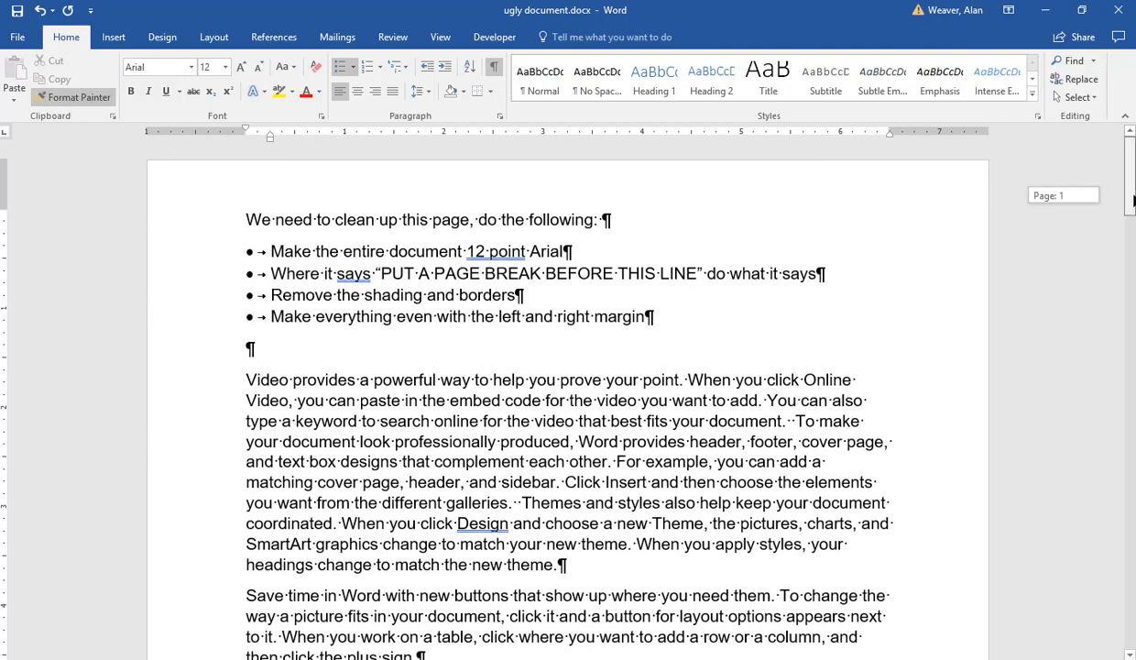
- Copy the bullet formatting onto the Save time, Reading is easier and Video paragraphs with Format Painter
scroll(down, 3)
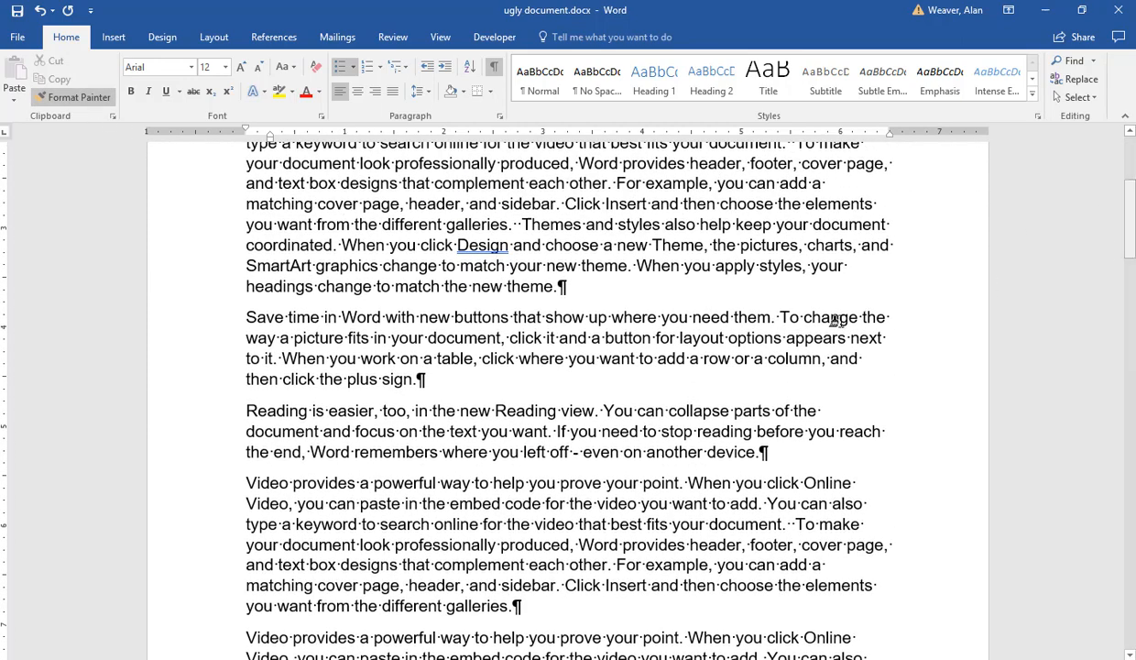
click(342, 66)
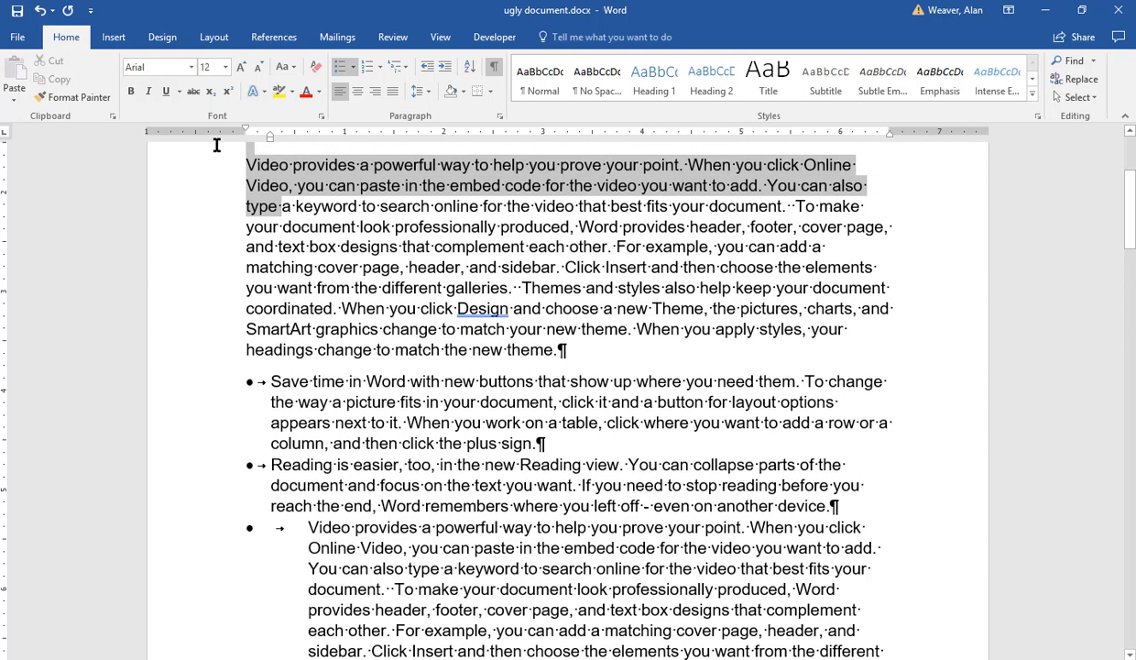
click(359, 455)
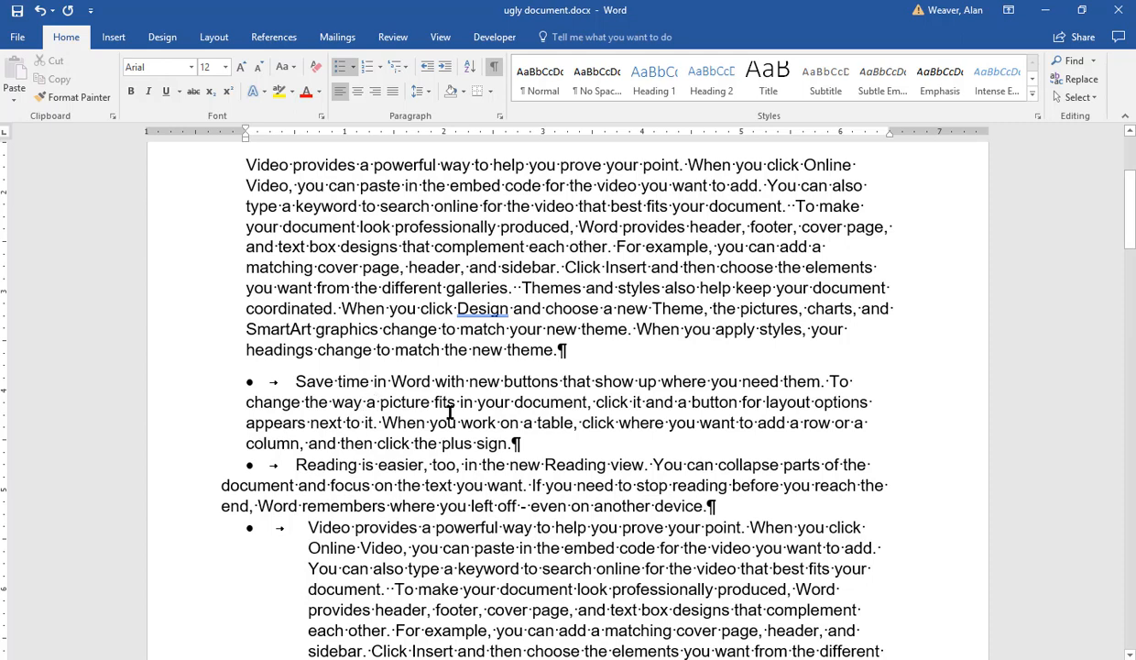
- Turn the bullets off again for the Save time, Reading is easier and Video paragraphs
scroll(down, 3)
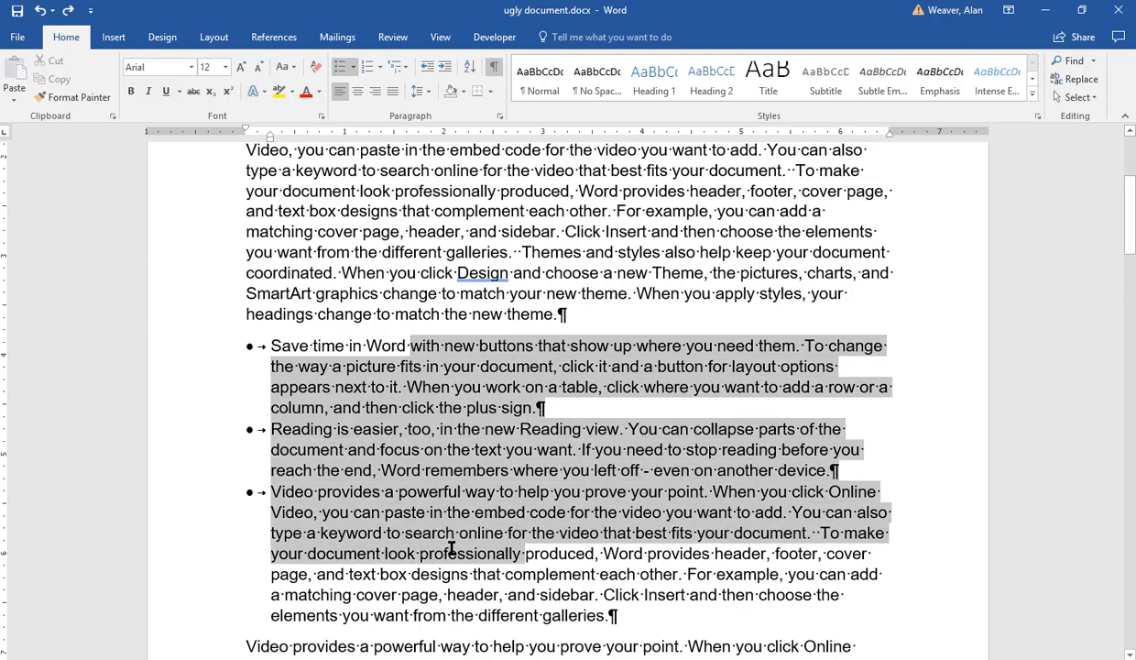
click(343, 66)
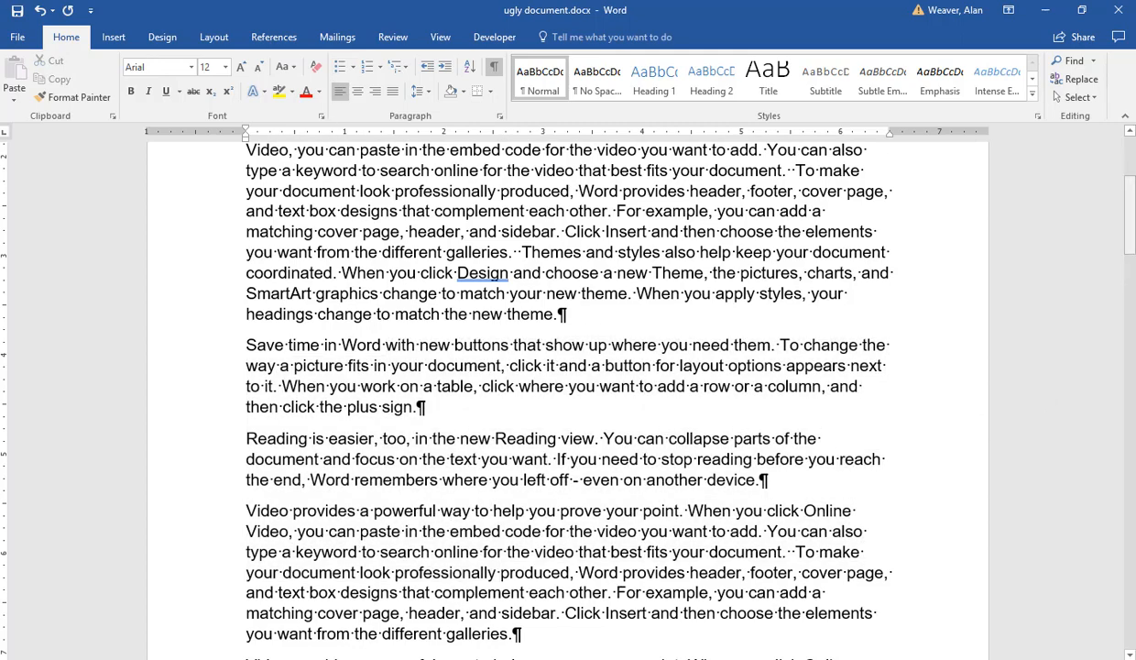
scroll(up, 3)
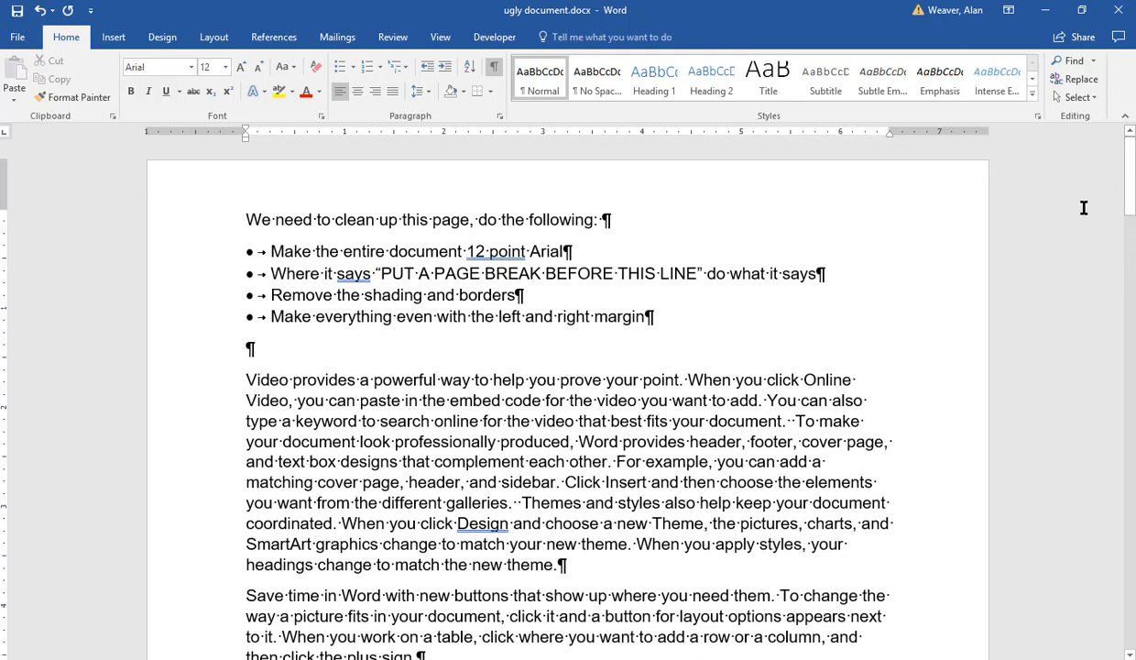
mouse_move(1122, 313)
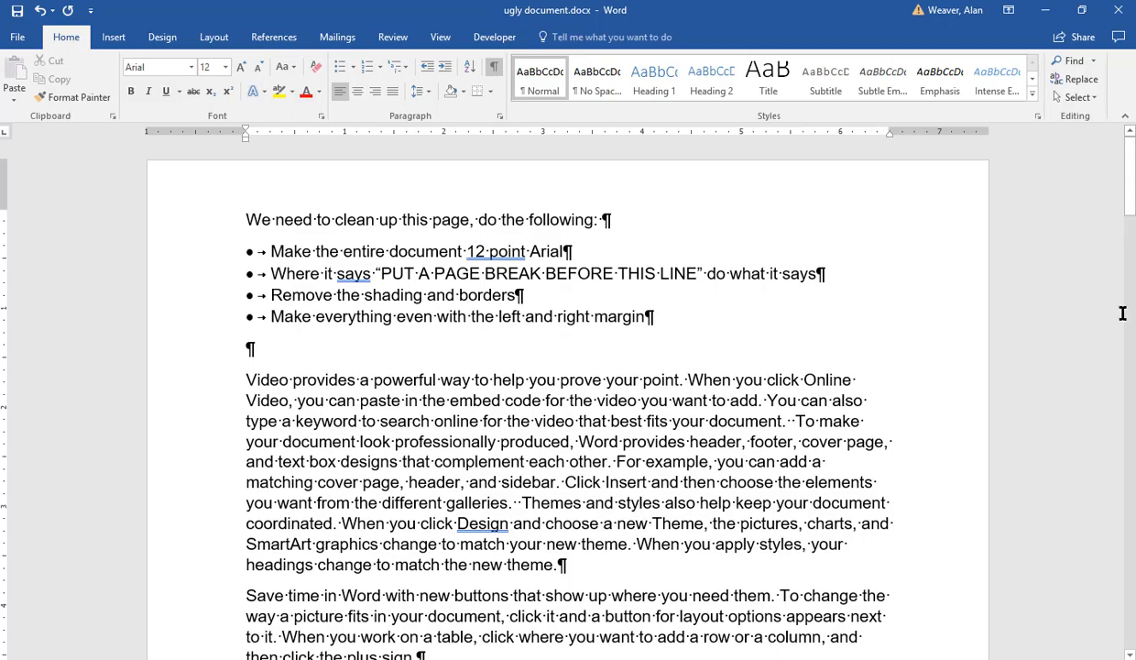
scroll(down, 3)
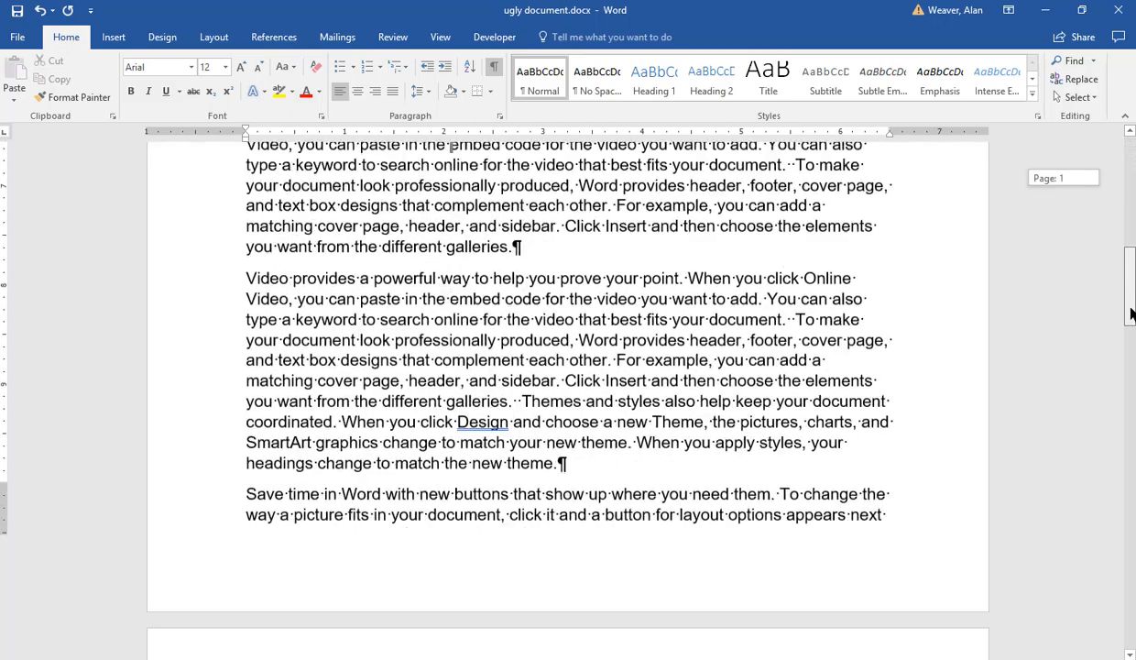
scroll(up, 3)
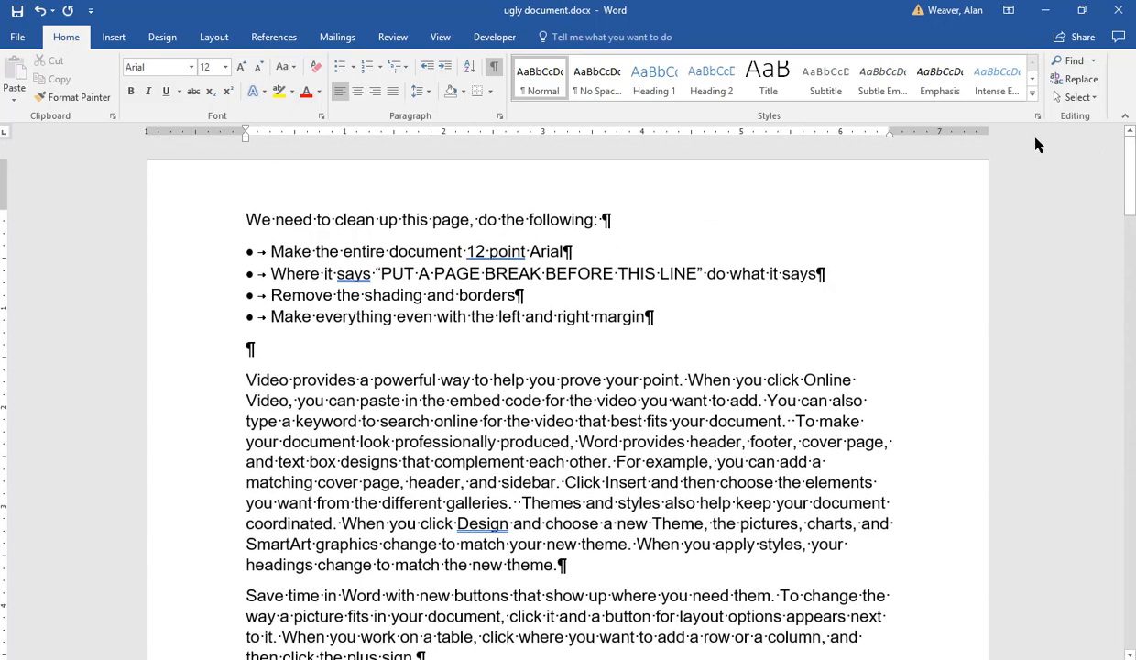